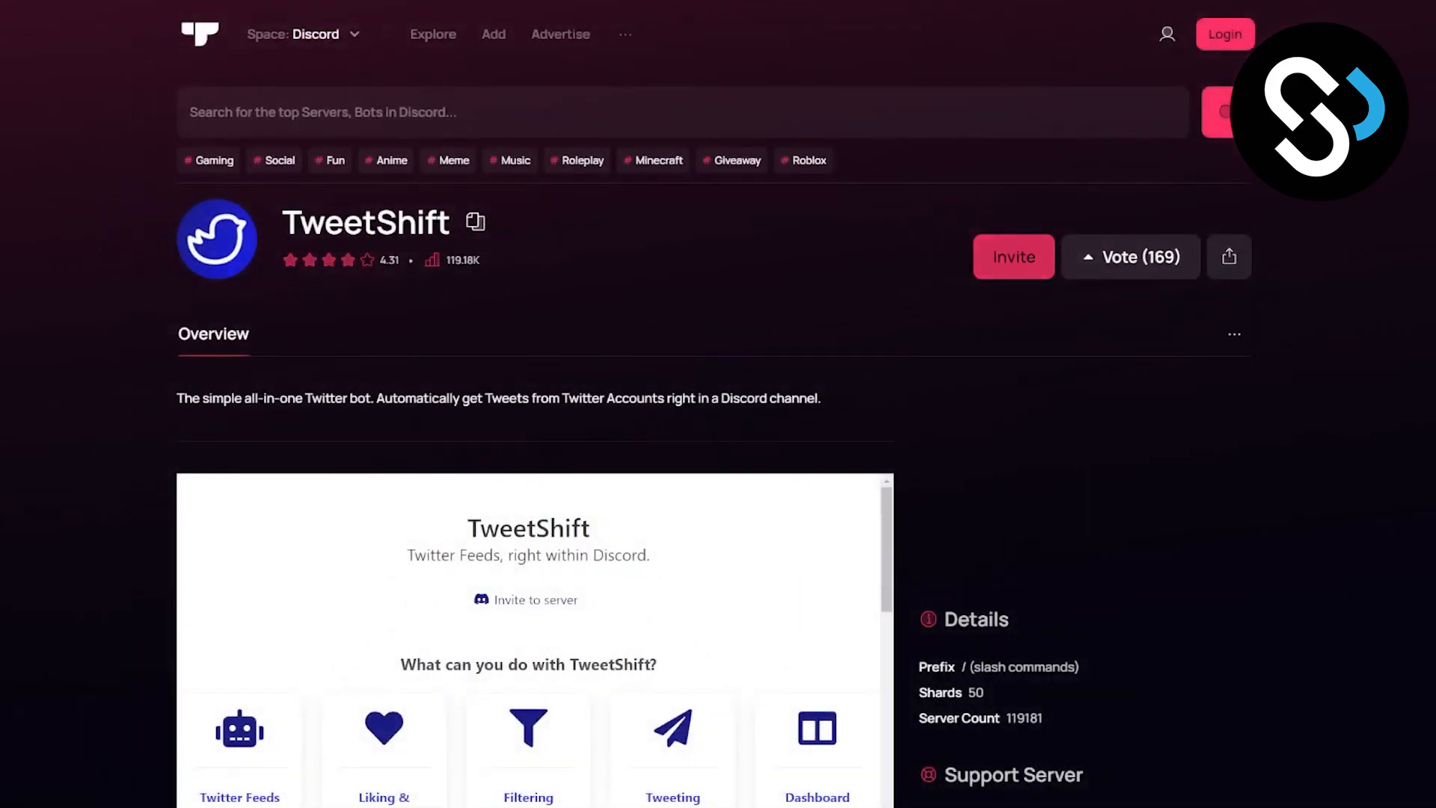
# - Invite TweetShift from its Top.gg page and choose the Discord server to add it to
pyautogui.click(1013, 256)
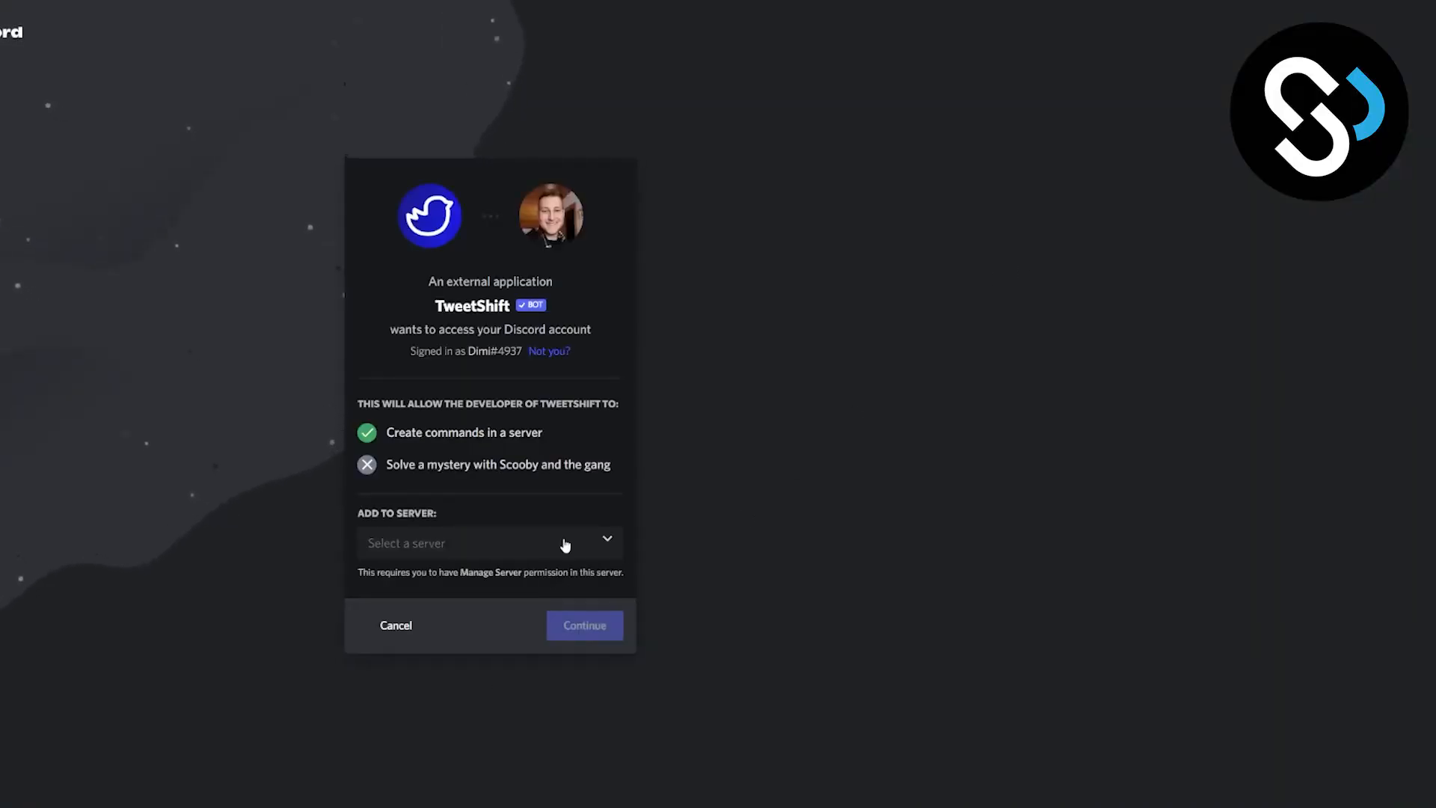
pyautogui.click(489, 542)
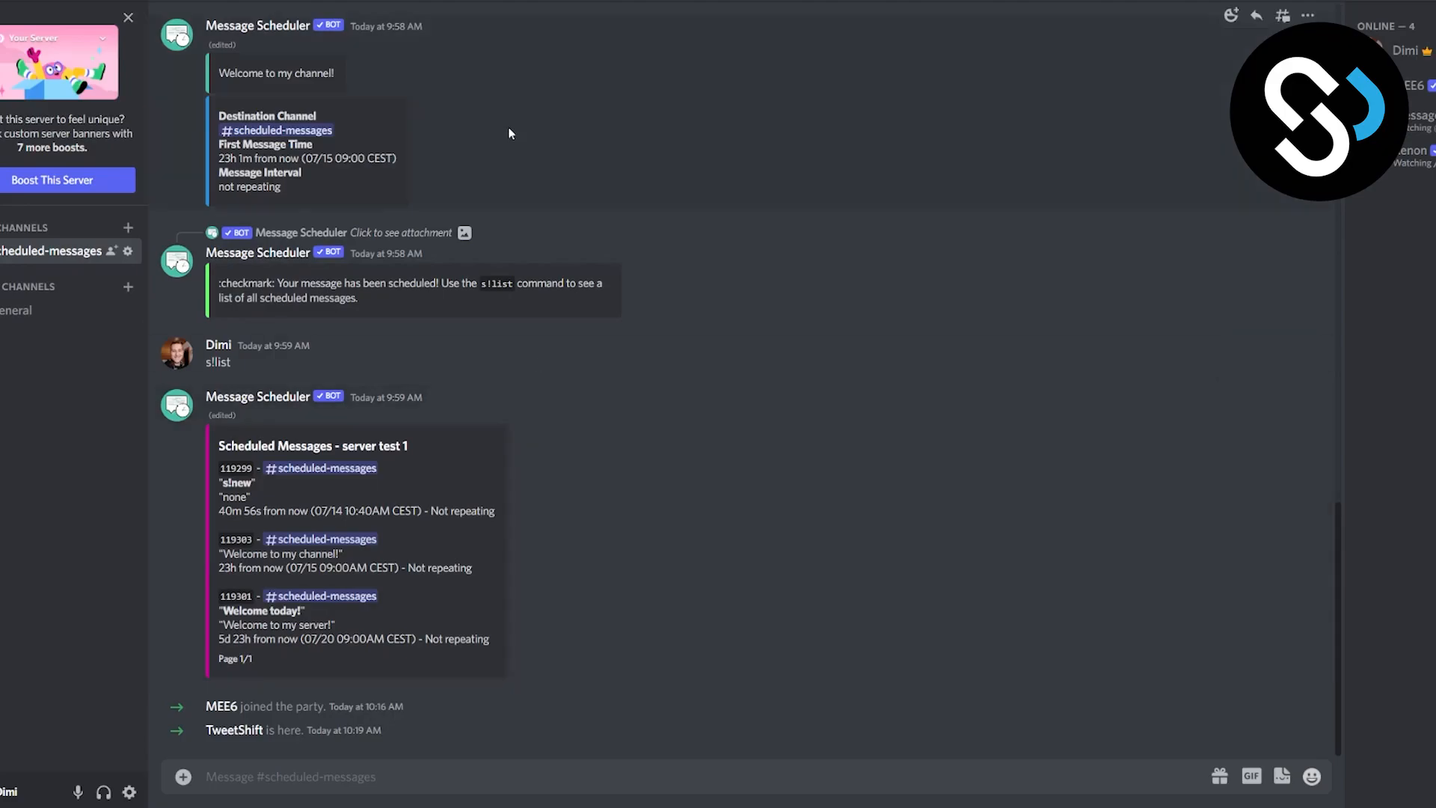
pyautogui.moveTo(1206, 181)
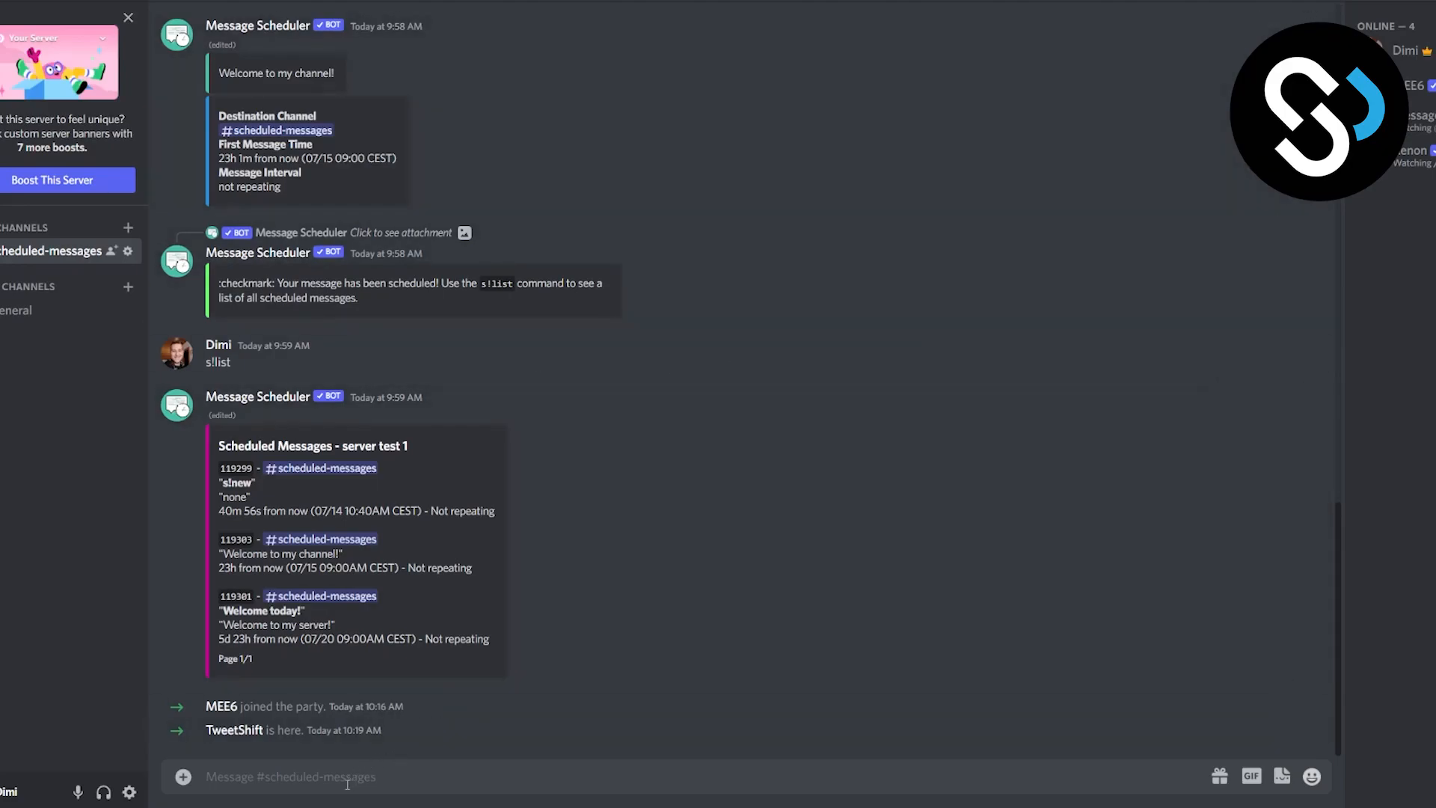
pyautogui.moveTo(464, 760)
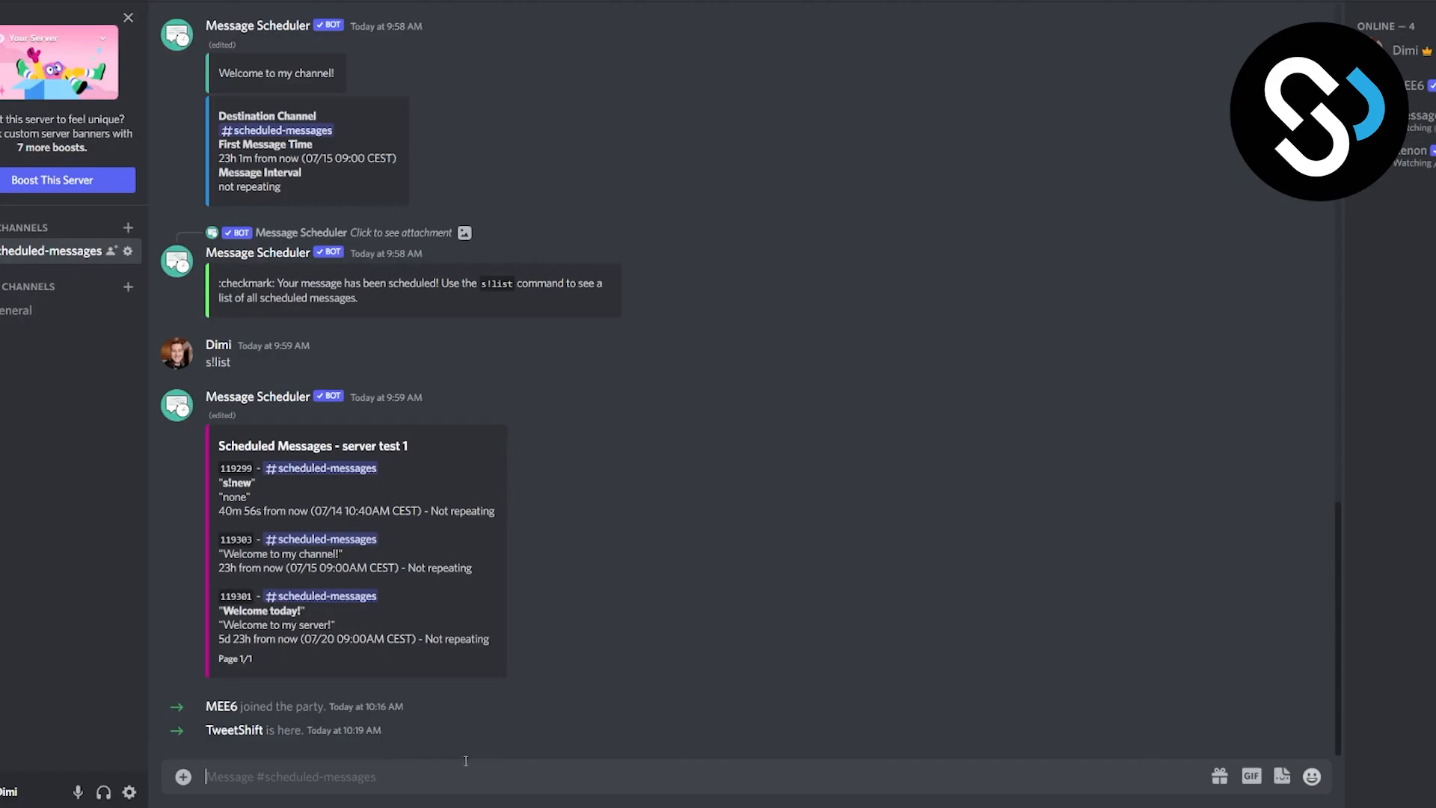
pyautogui.write('/follow twitter-account')
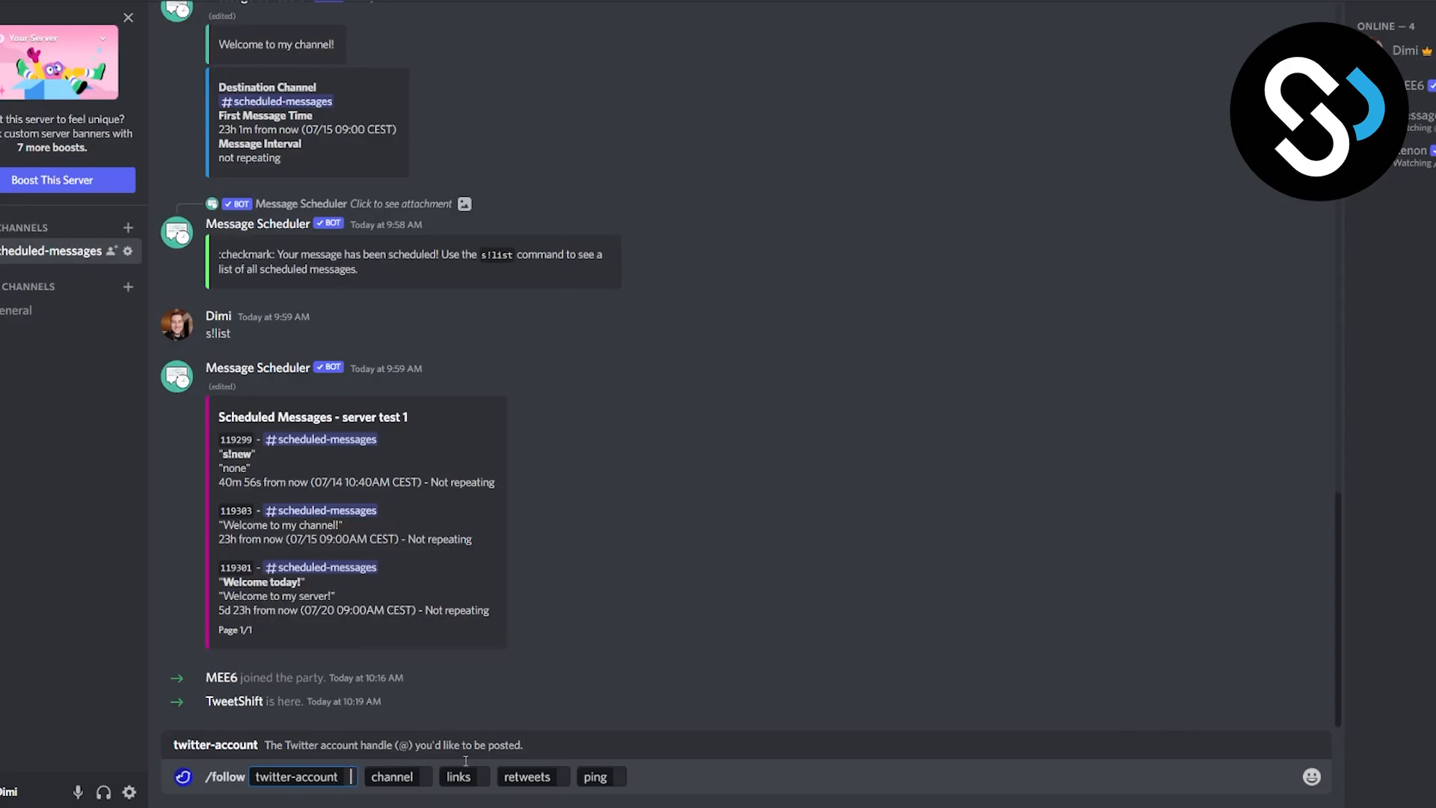
pyautogui.moveTo(463, 761)
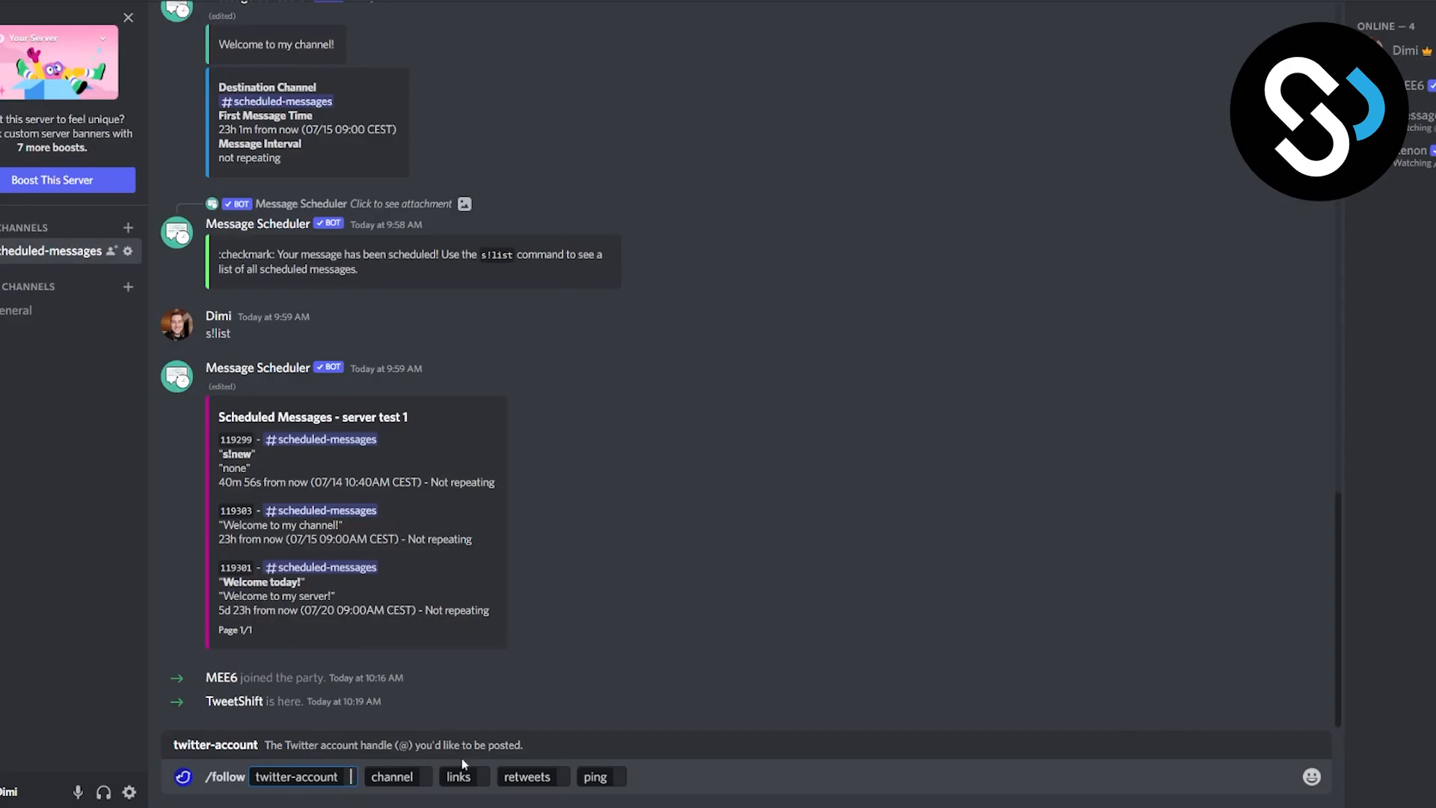
pyautogui.write('@')
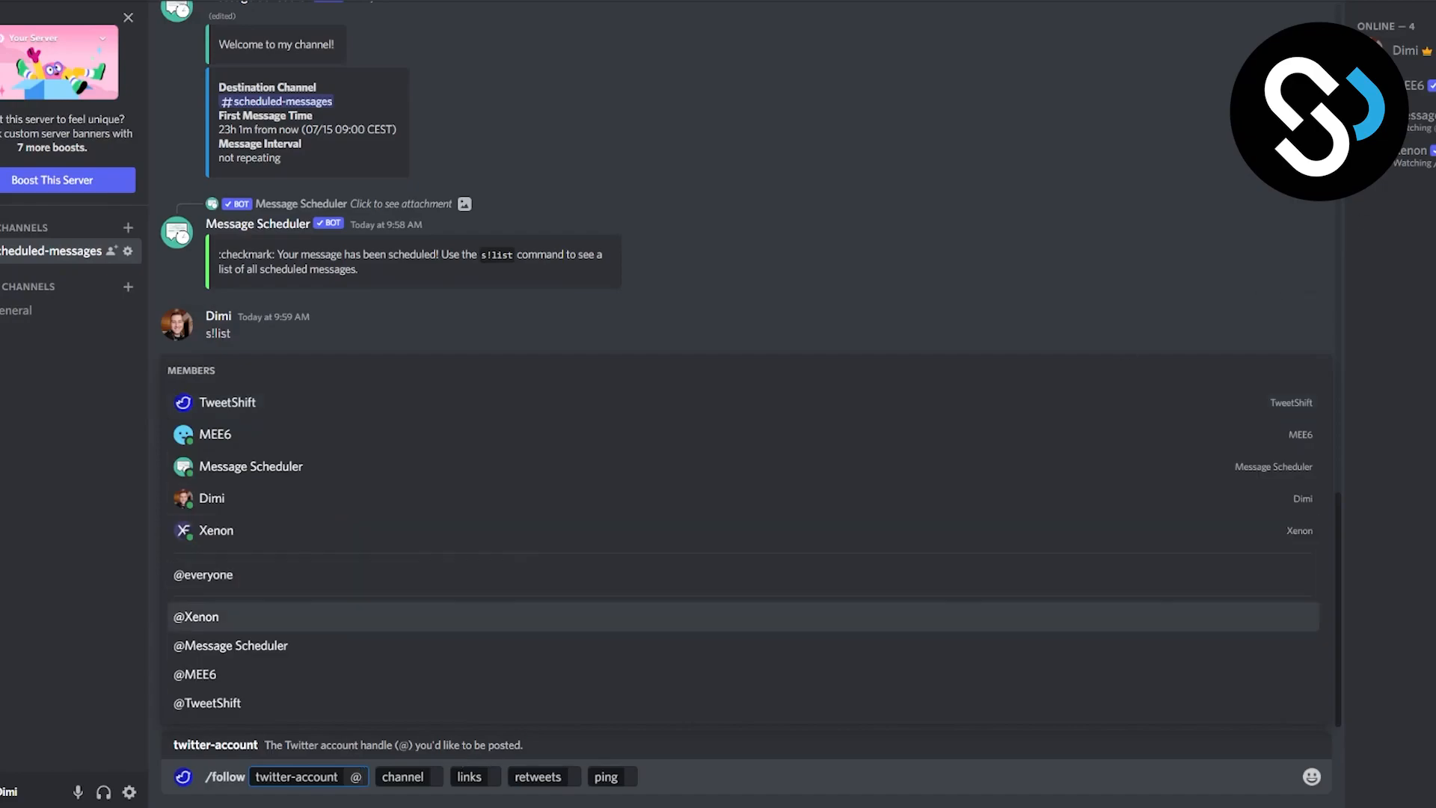
pyautogui.press('Enter')
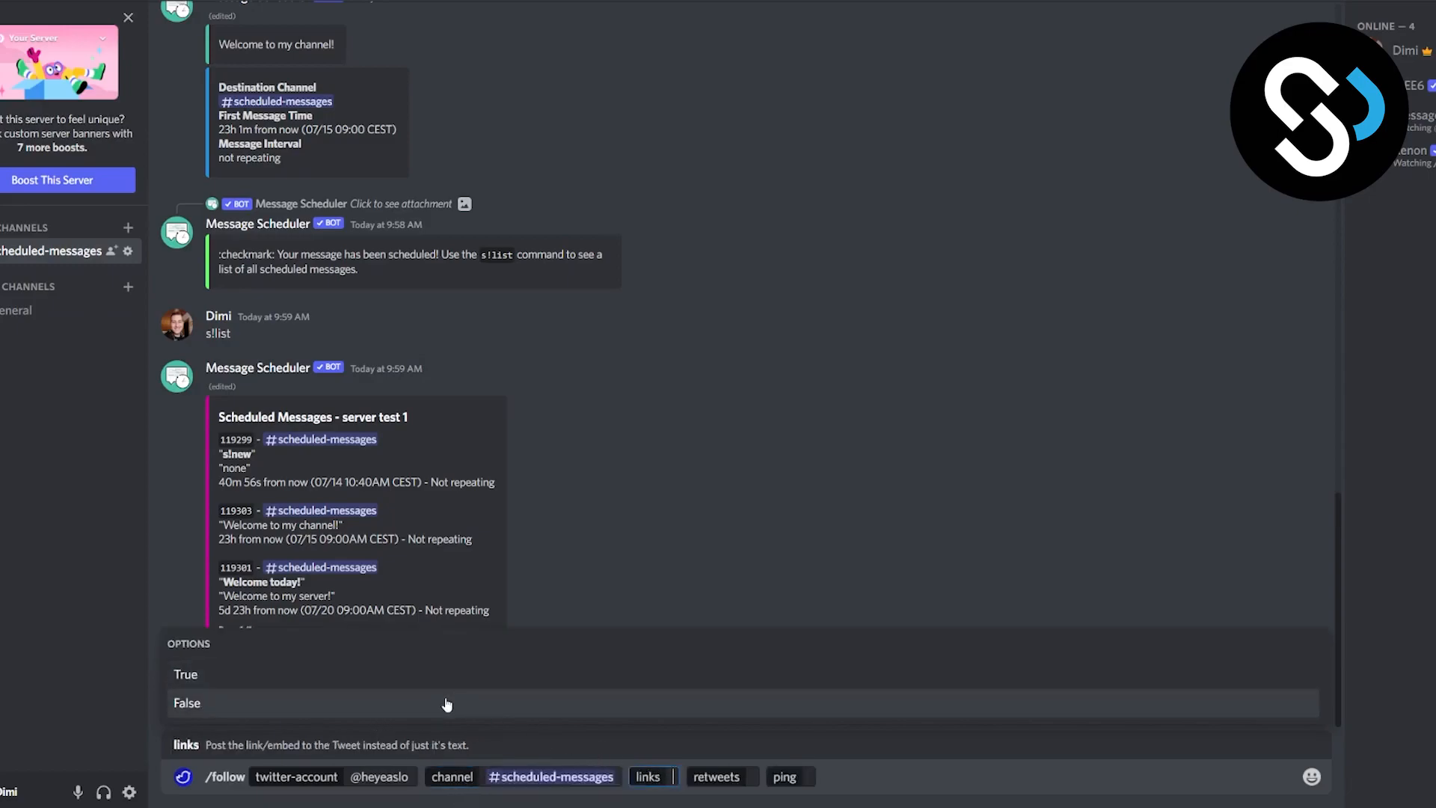
pyautogui.moveTo(423, 679)
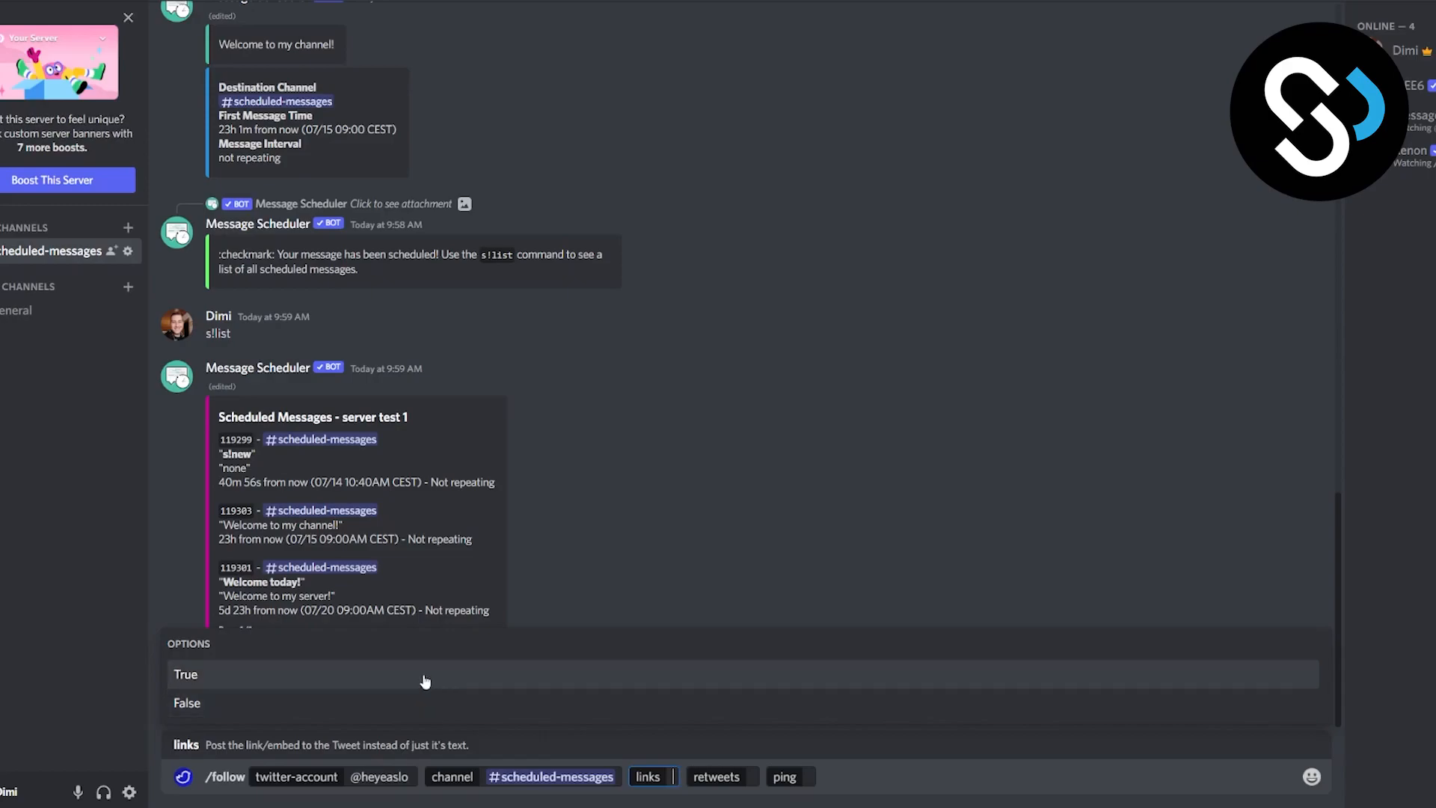
pyautogui.click(185, 675)
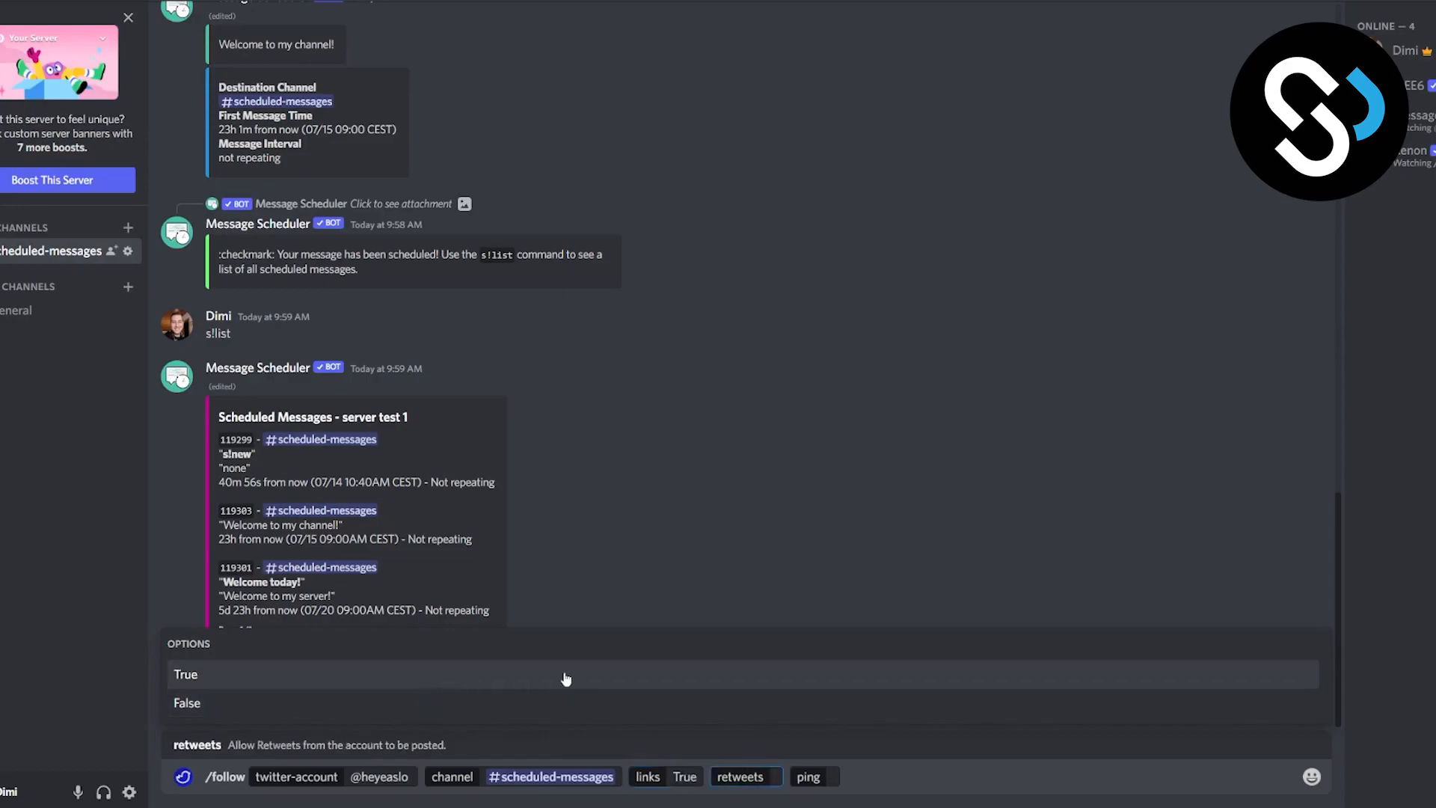
pyautogui.click(186, 675)
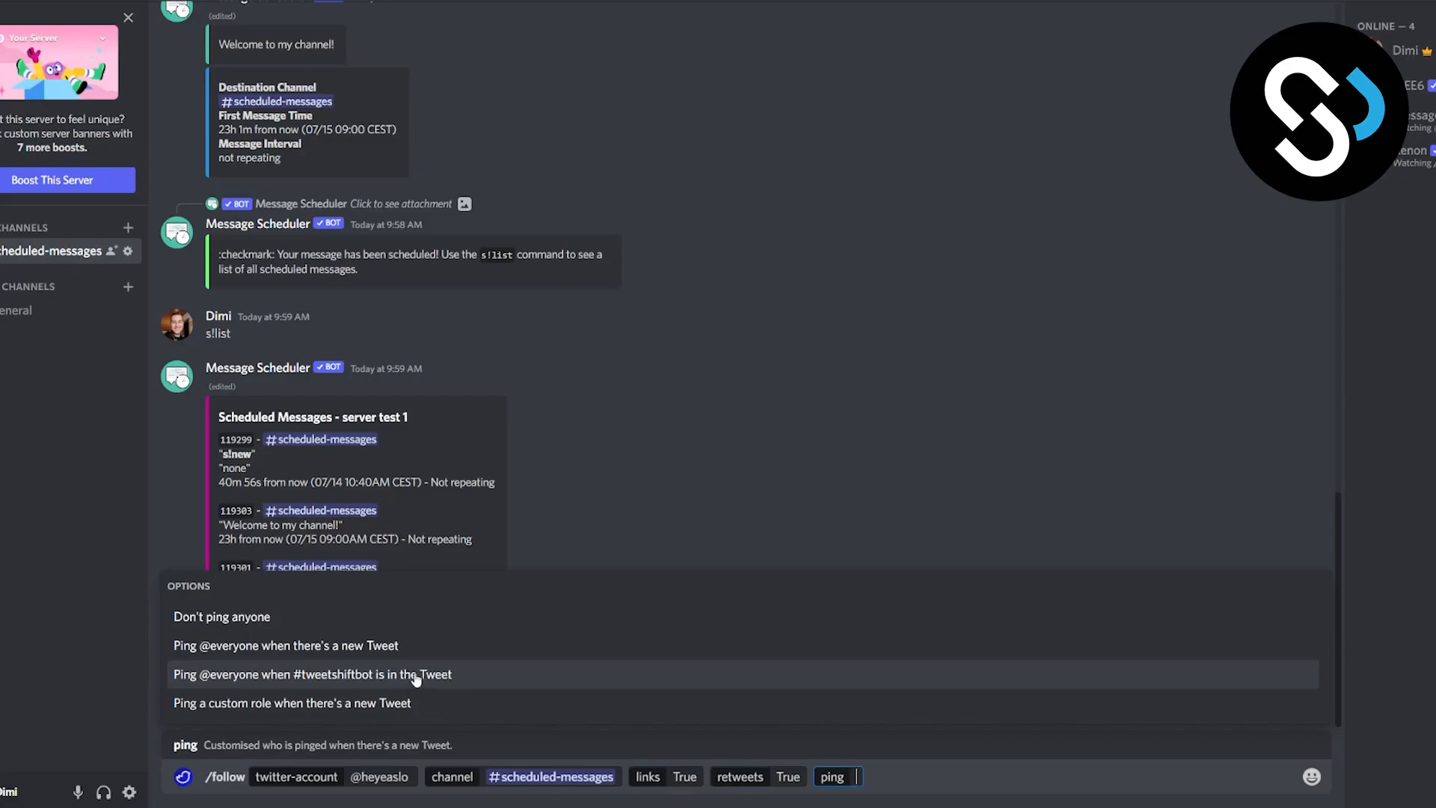
pyautogui.moveTo(398, 651)
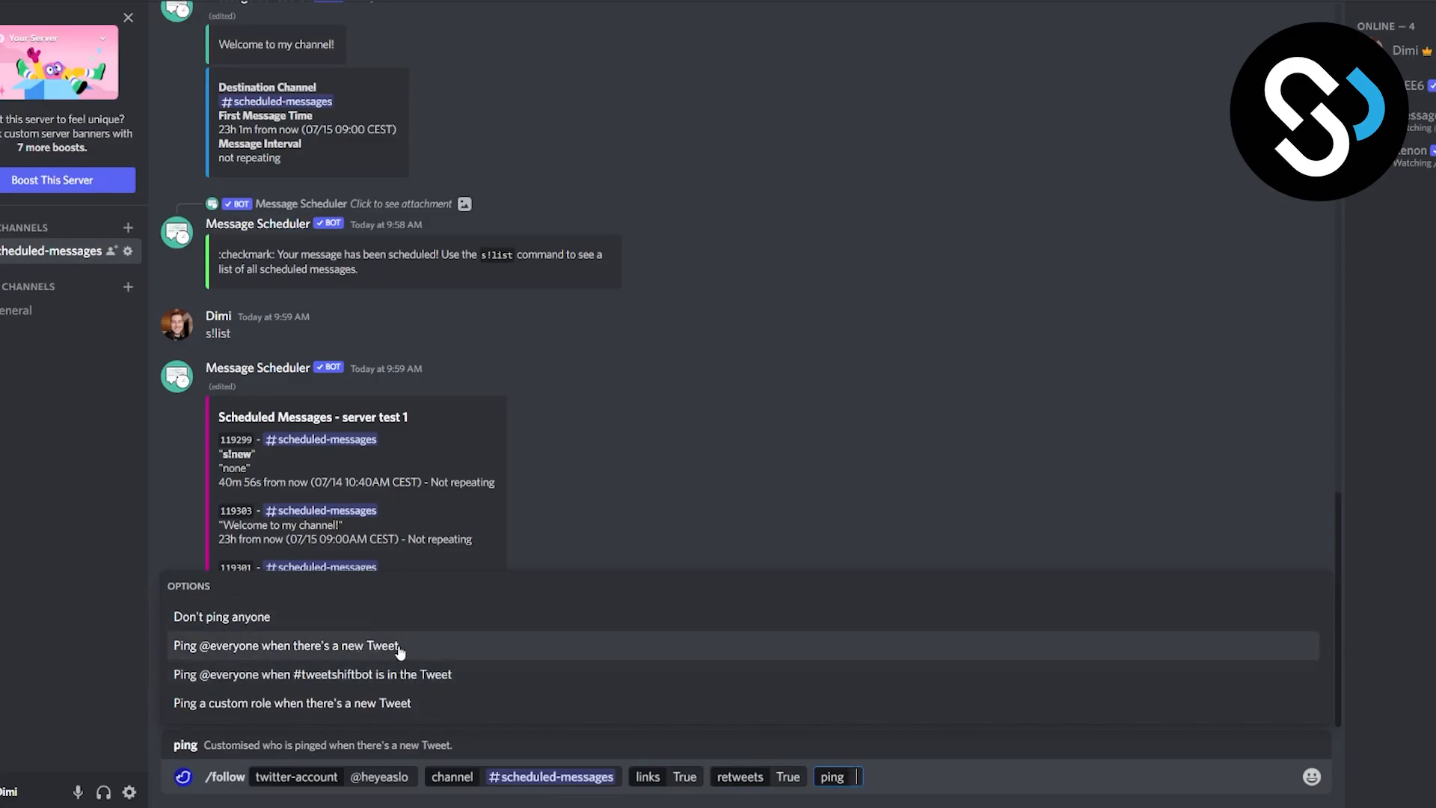
pyautogui.click(286, 647)
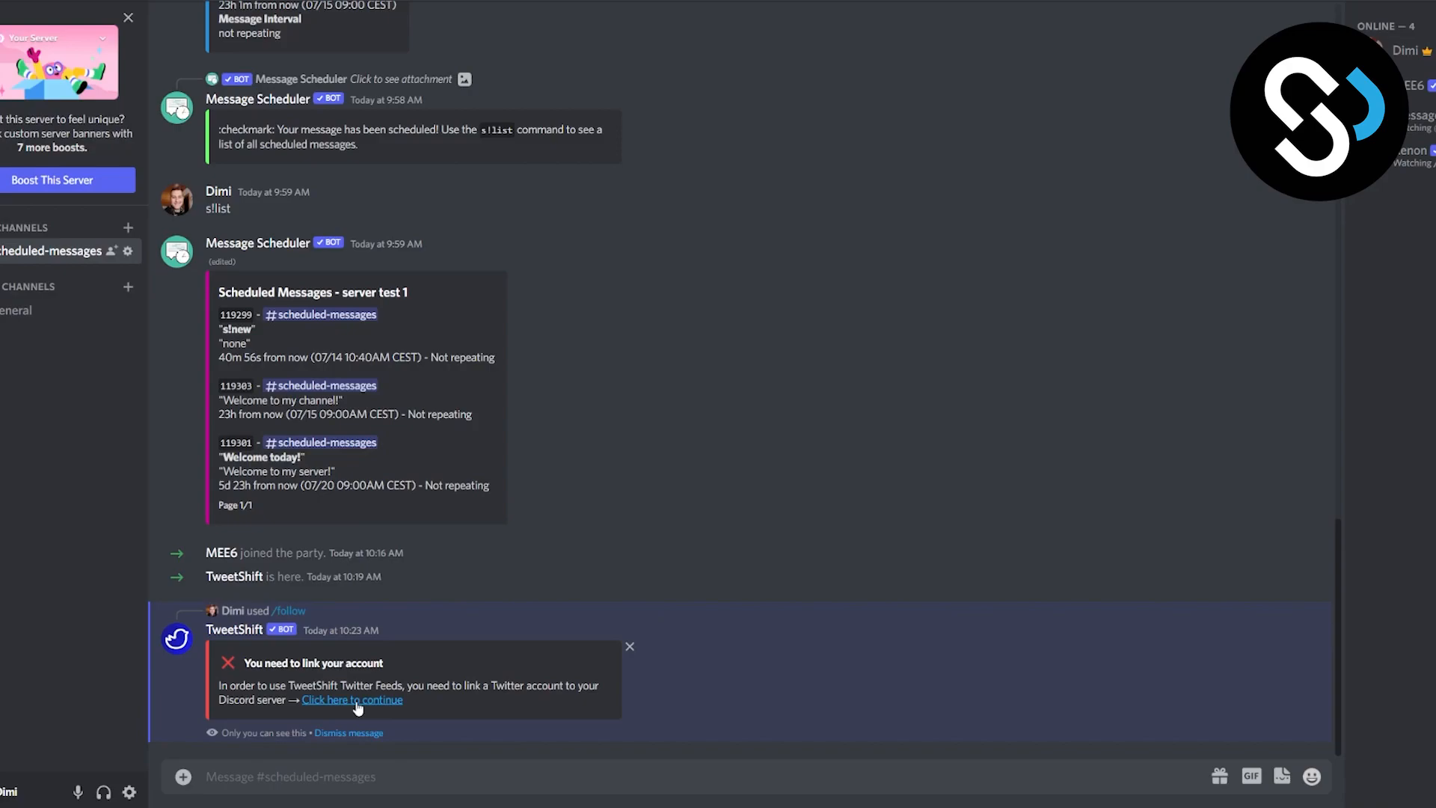
# - Authorize TweetShift on Discord and link the Twitter account, granting TweetShift.com access
pyautogui.click(352, 699)
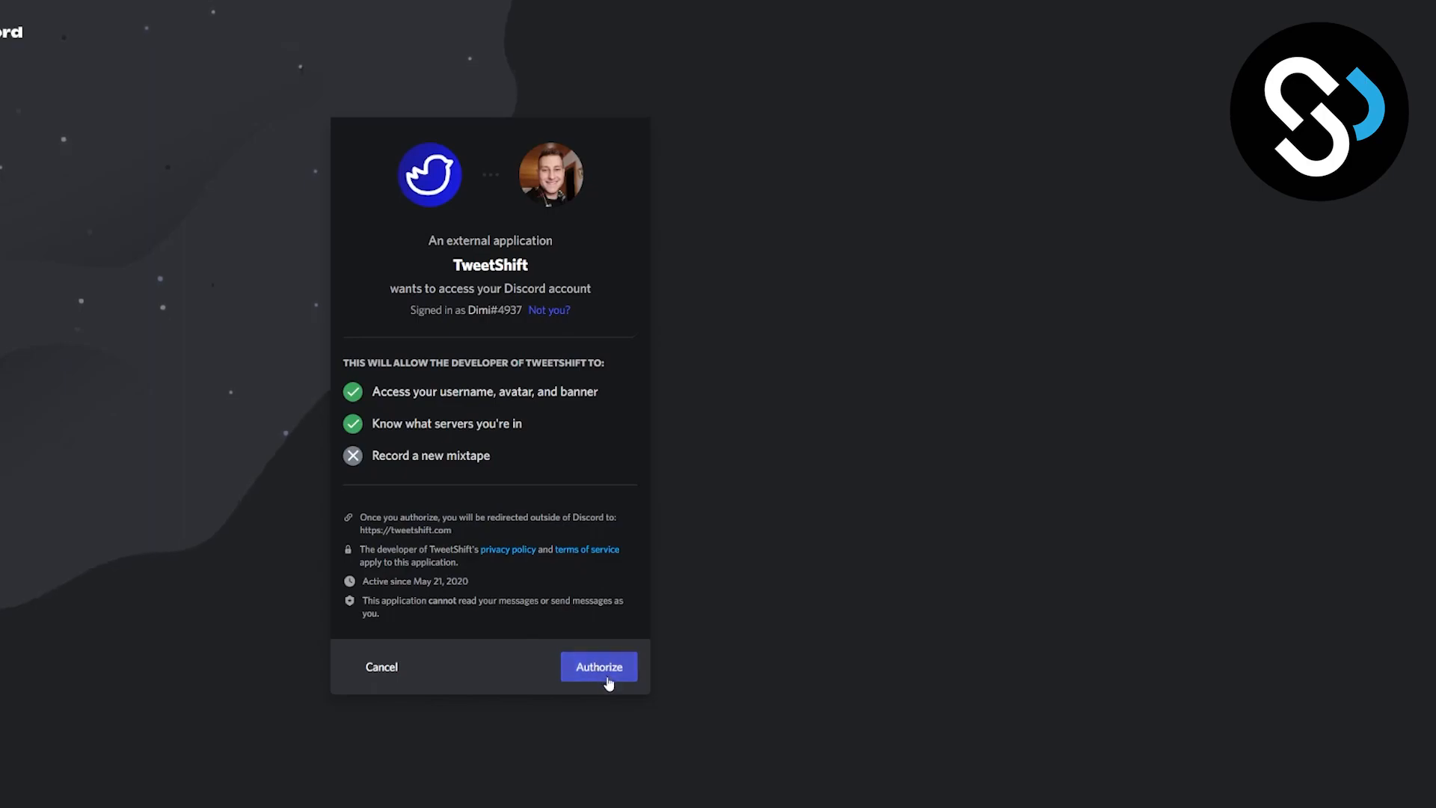
pyautogui.click(598, 667)
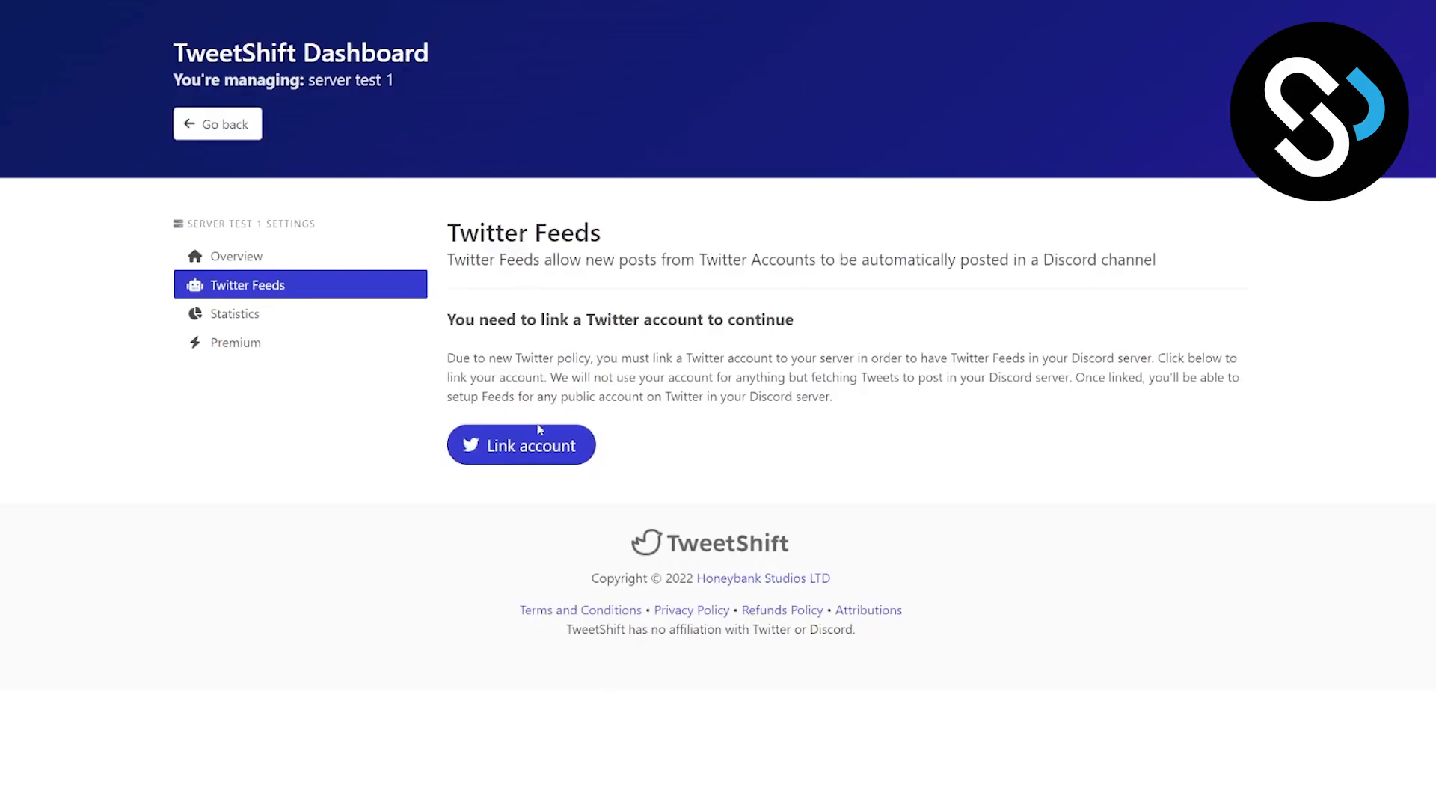
pyautogui.click(520, 446)
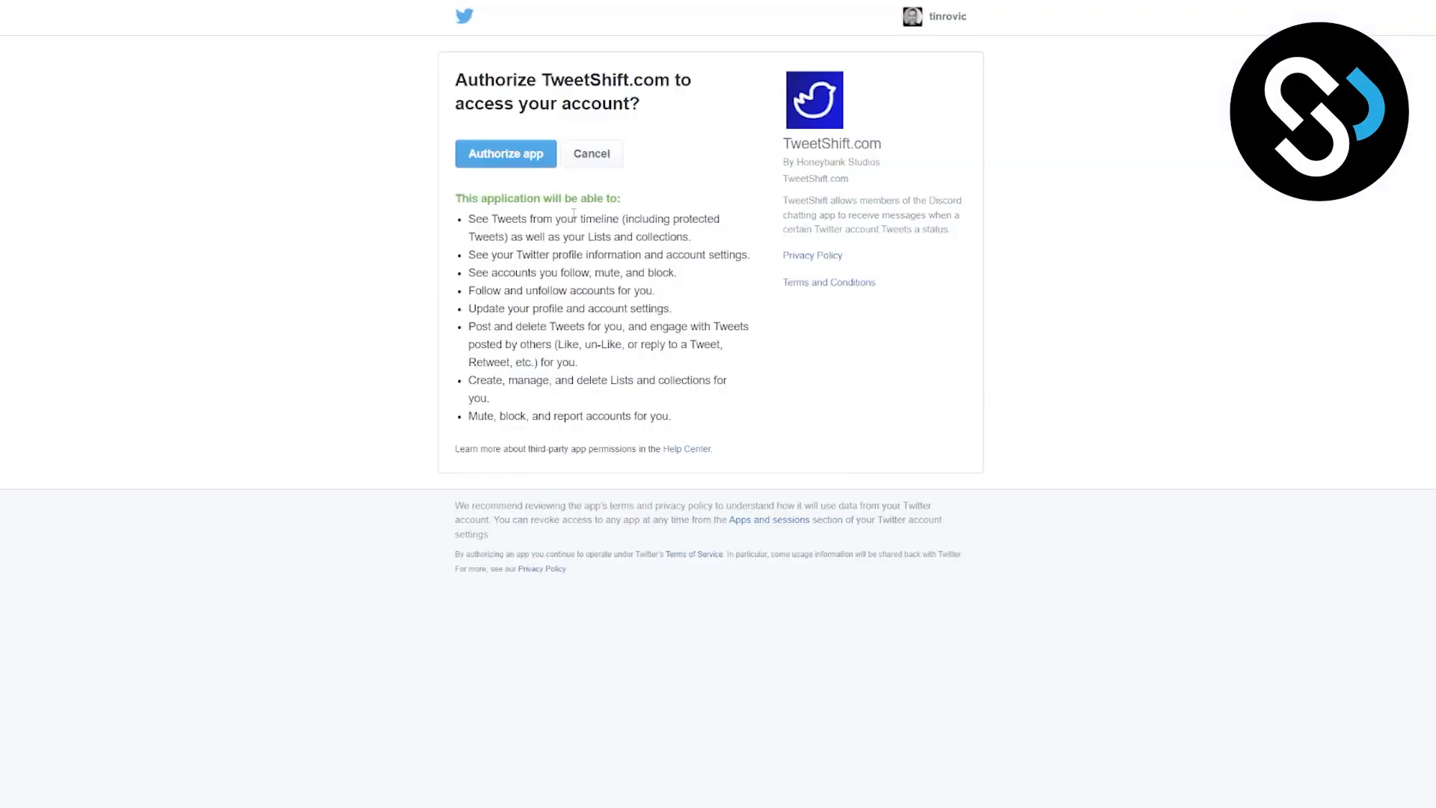
pyautogui.click(506, 152)
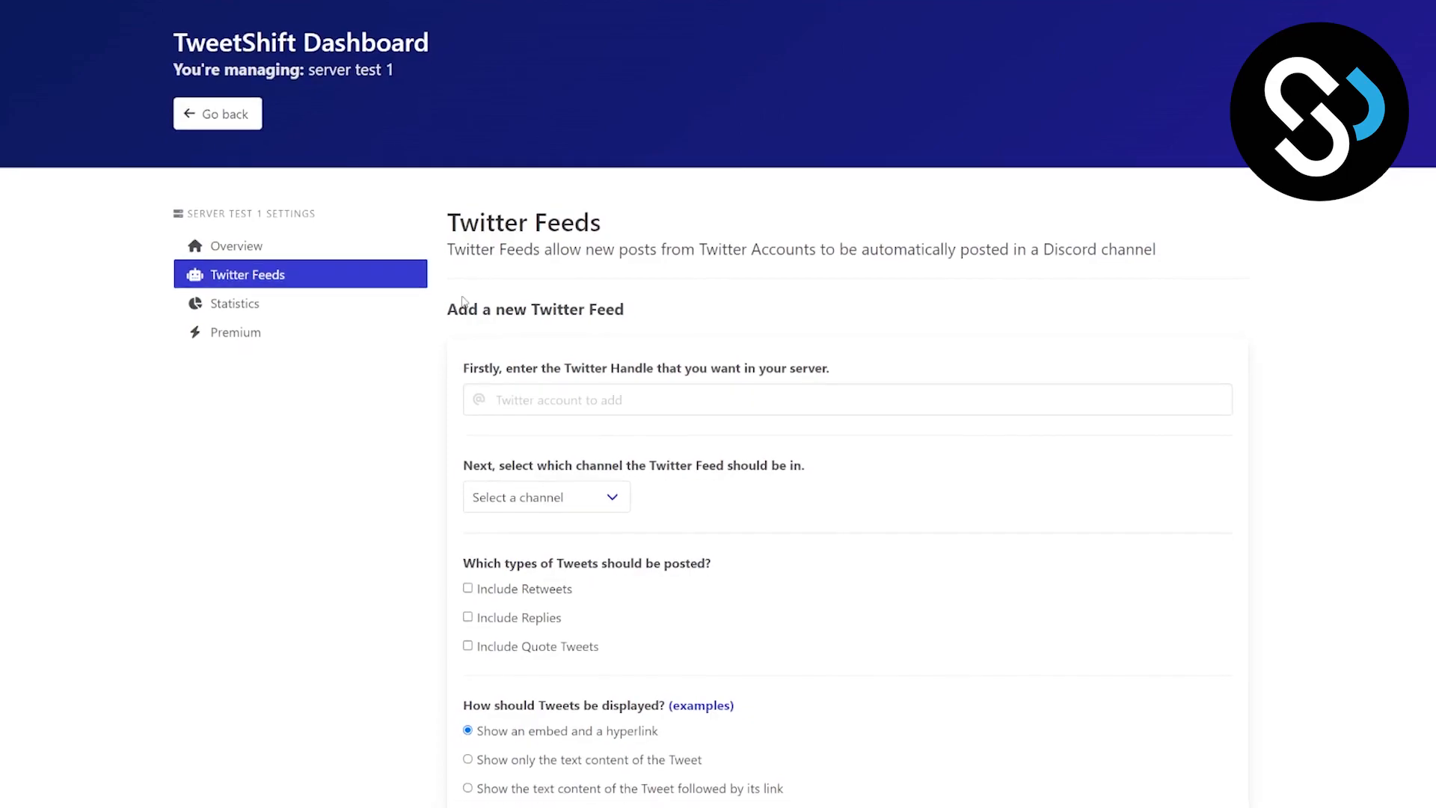
pyautogui.scroll(-3)
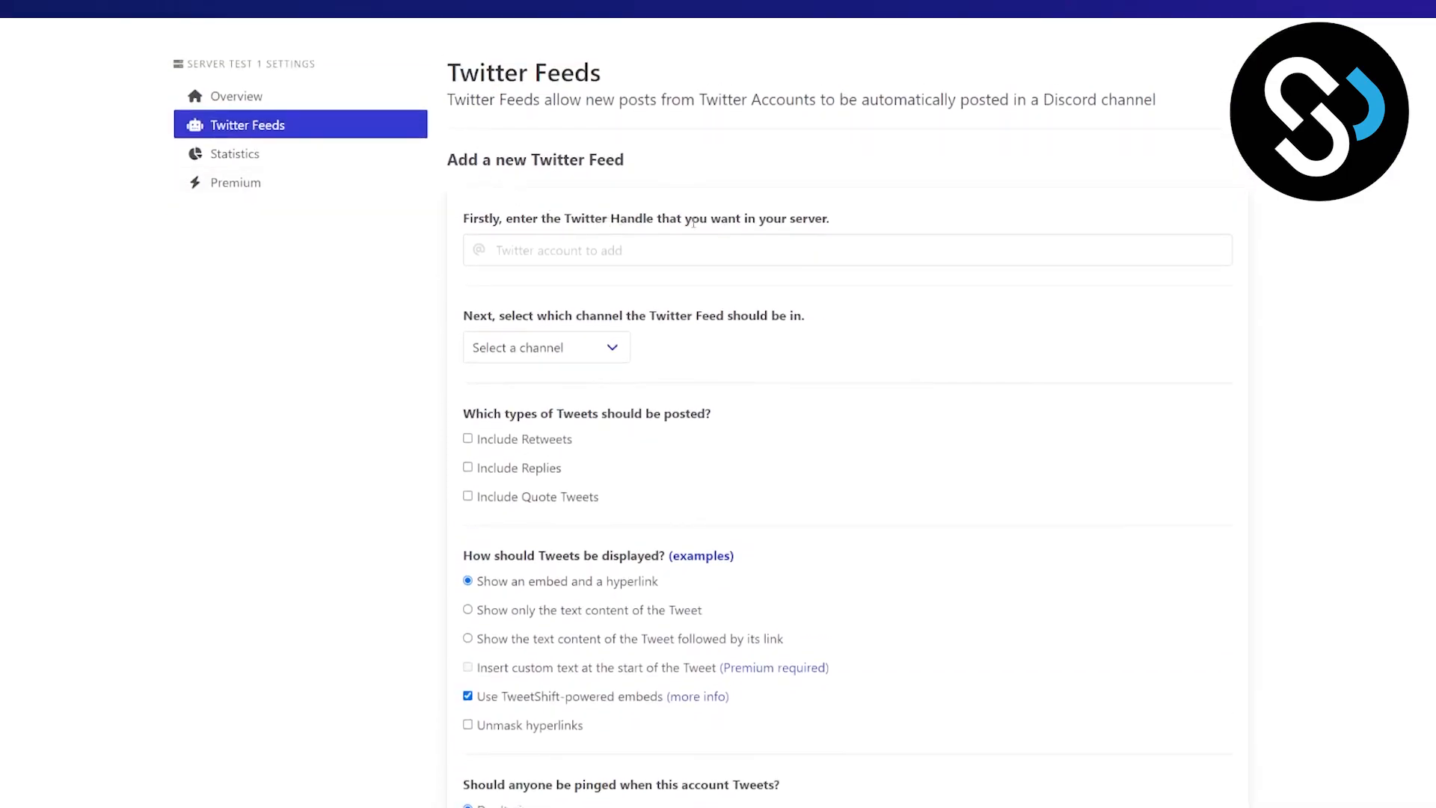
pyautogui.scroll(-3)
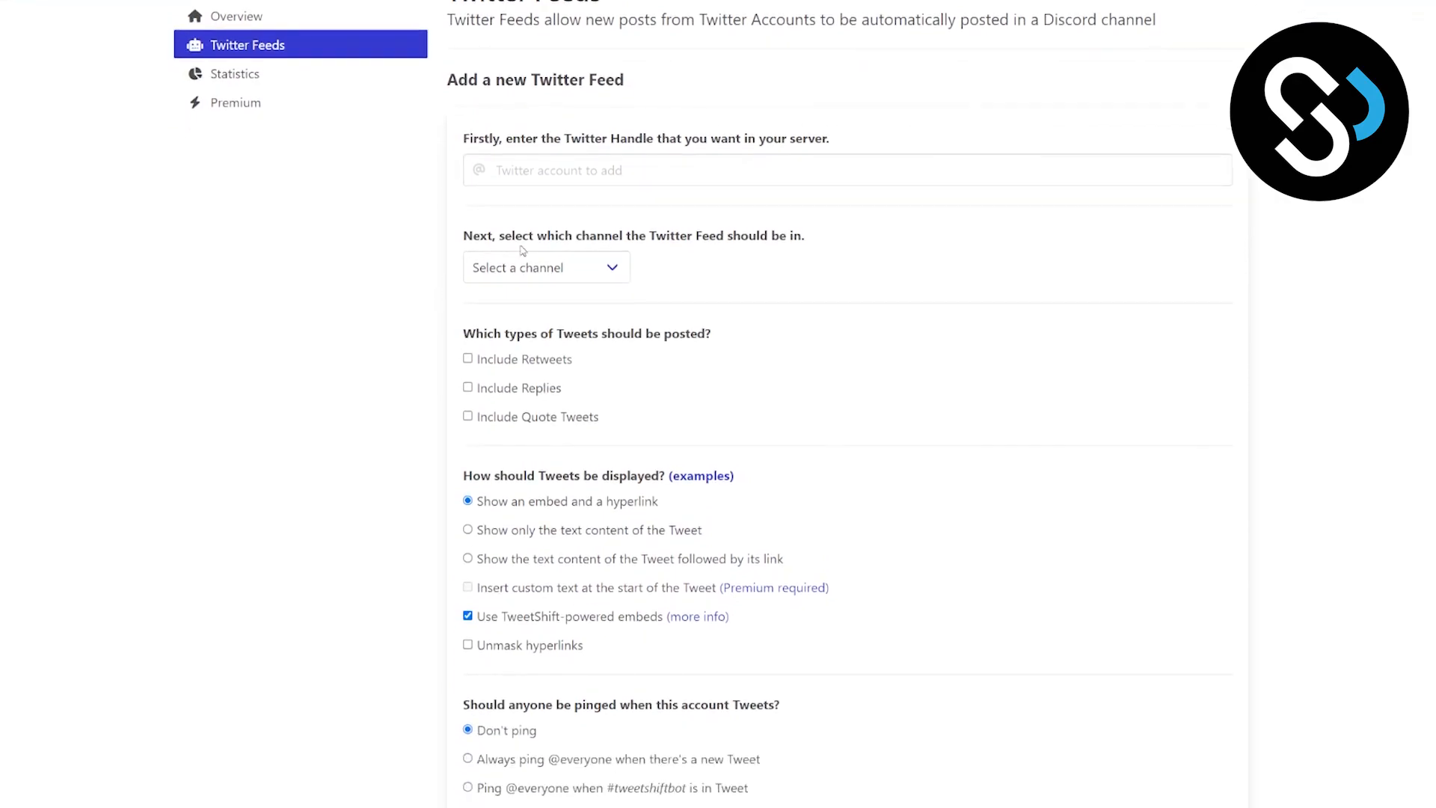
pyautogui.moveTo(612, 232)
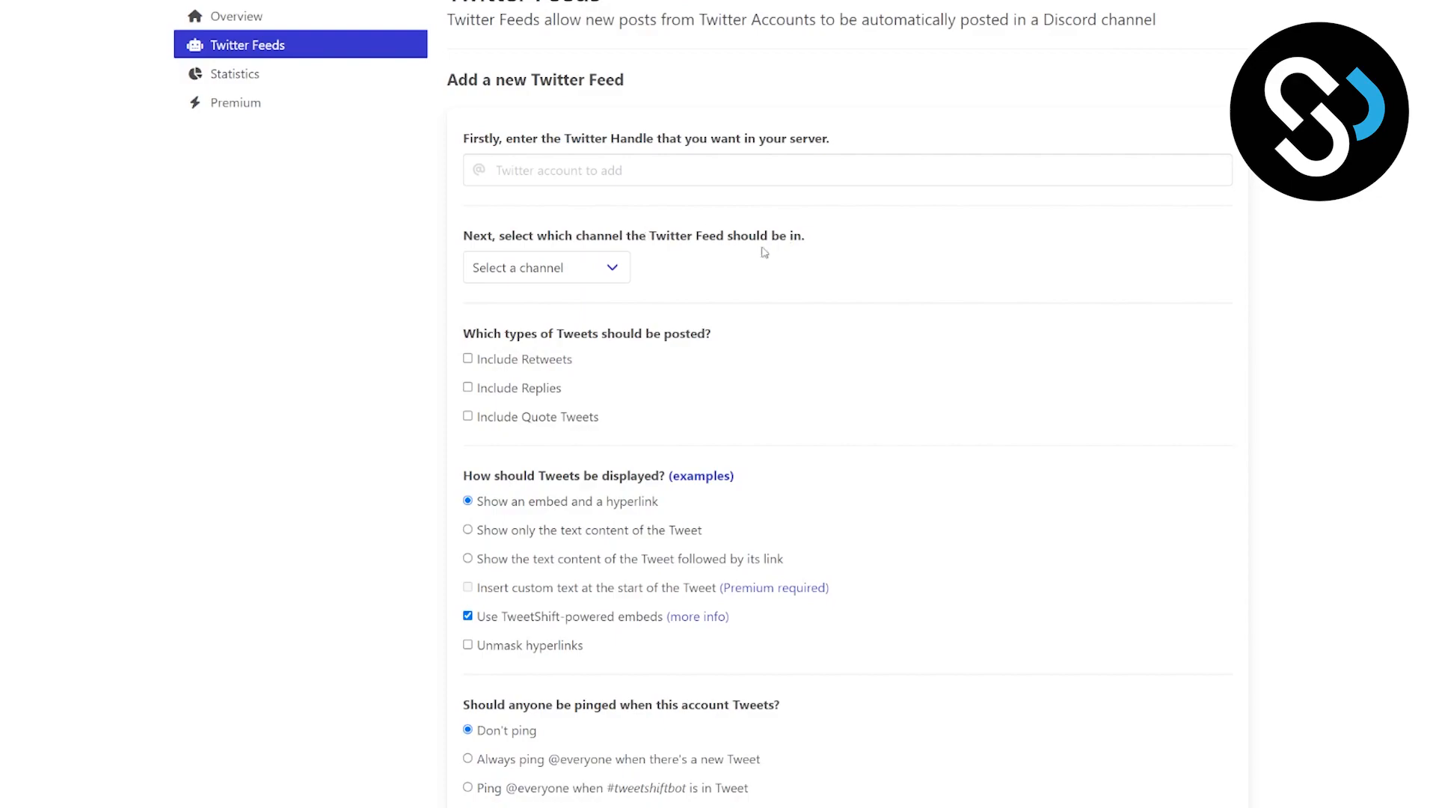
pyautogui.click(545, 268)
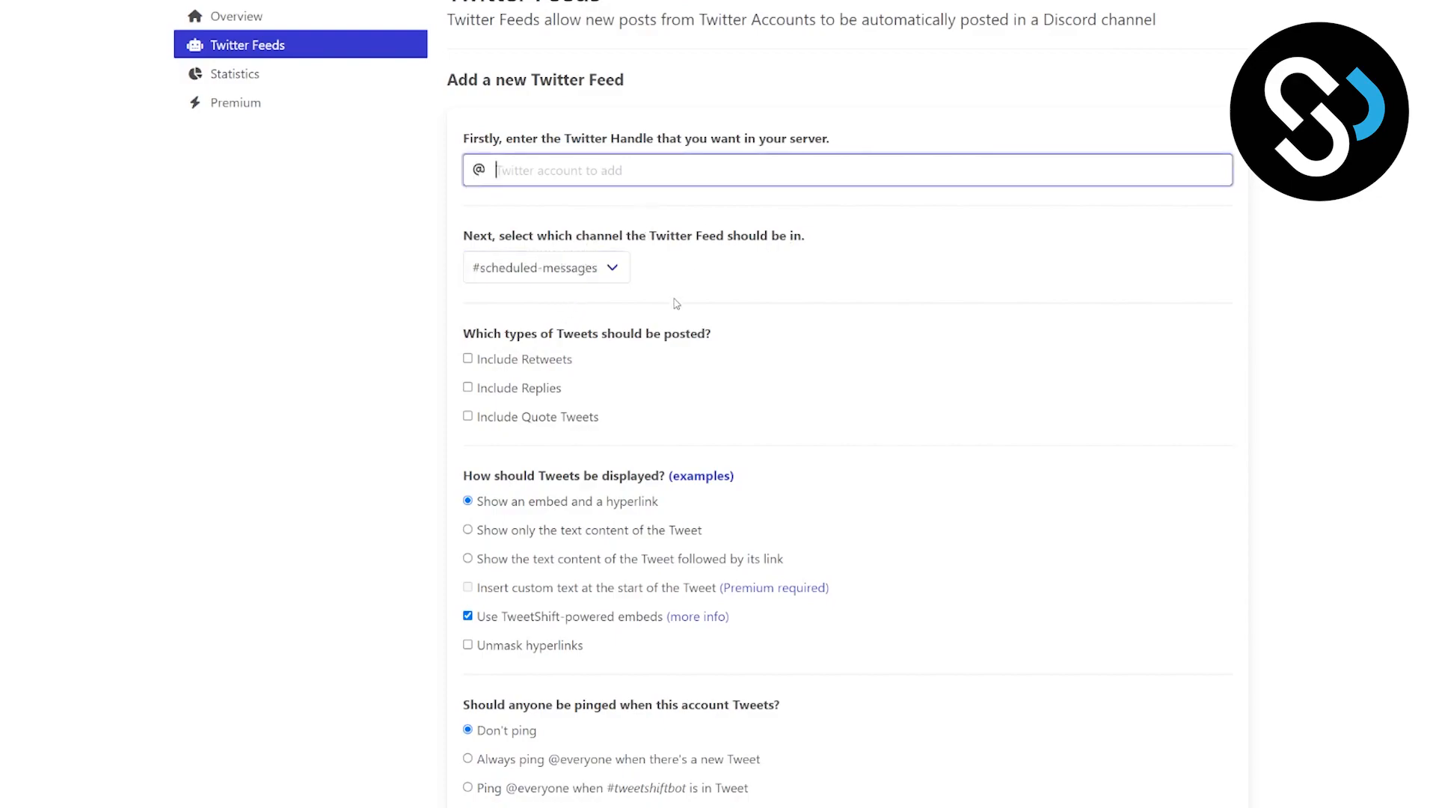
pyautogui.write('@heyeaslo')
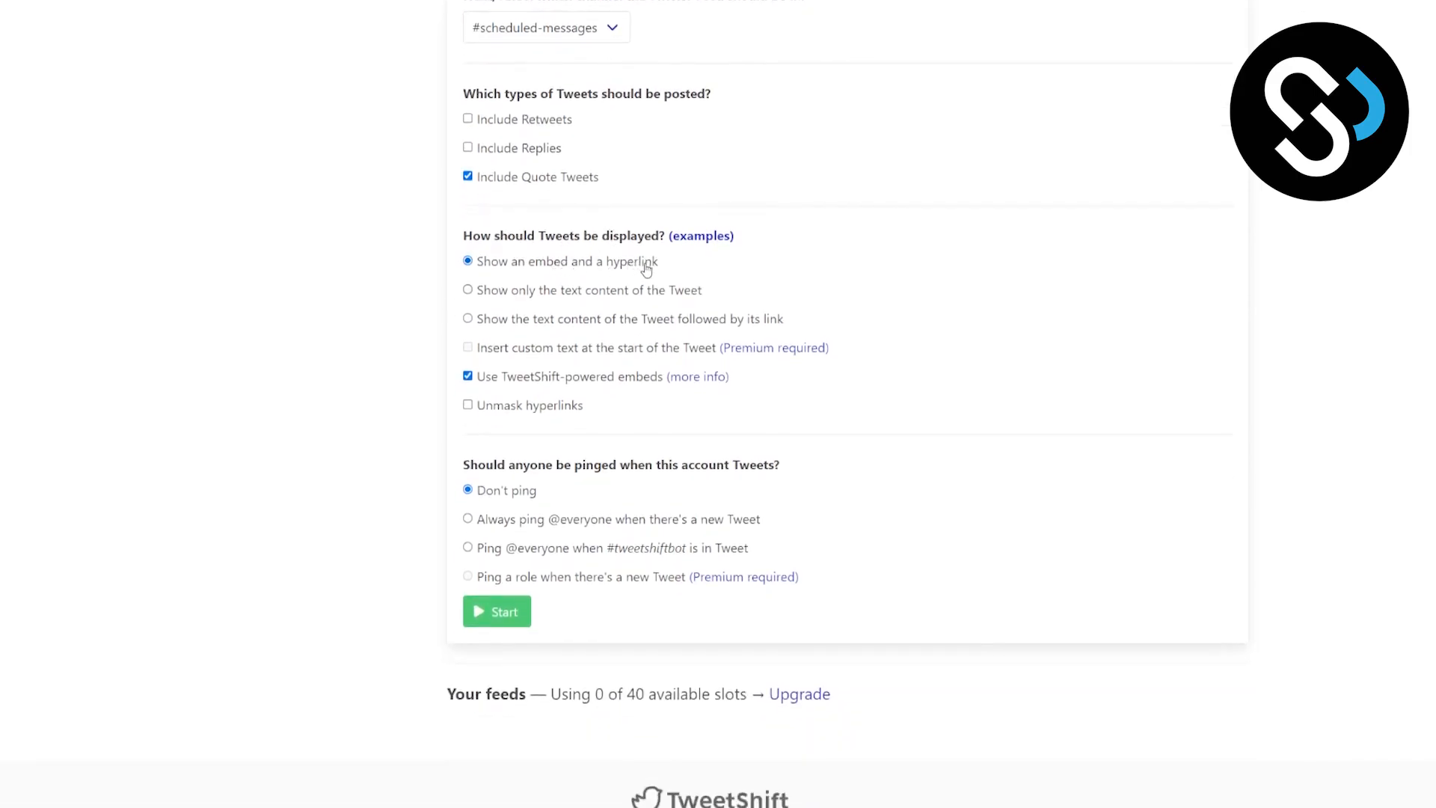
pyautogui.click(469, 289)
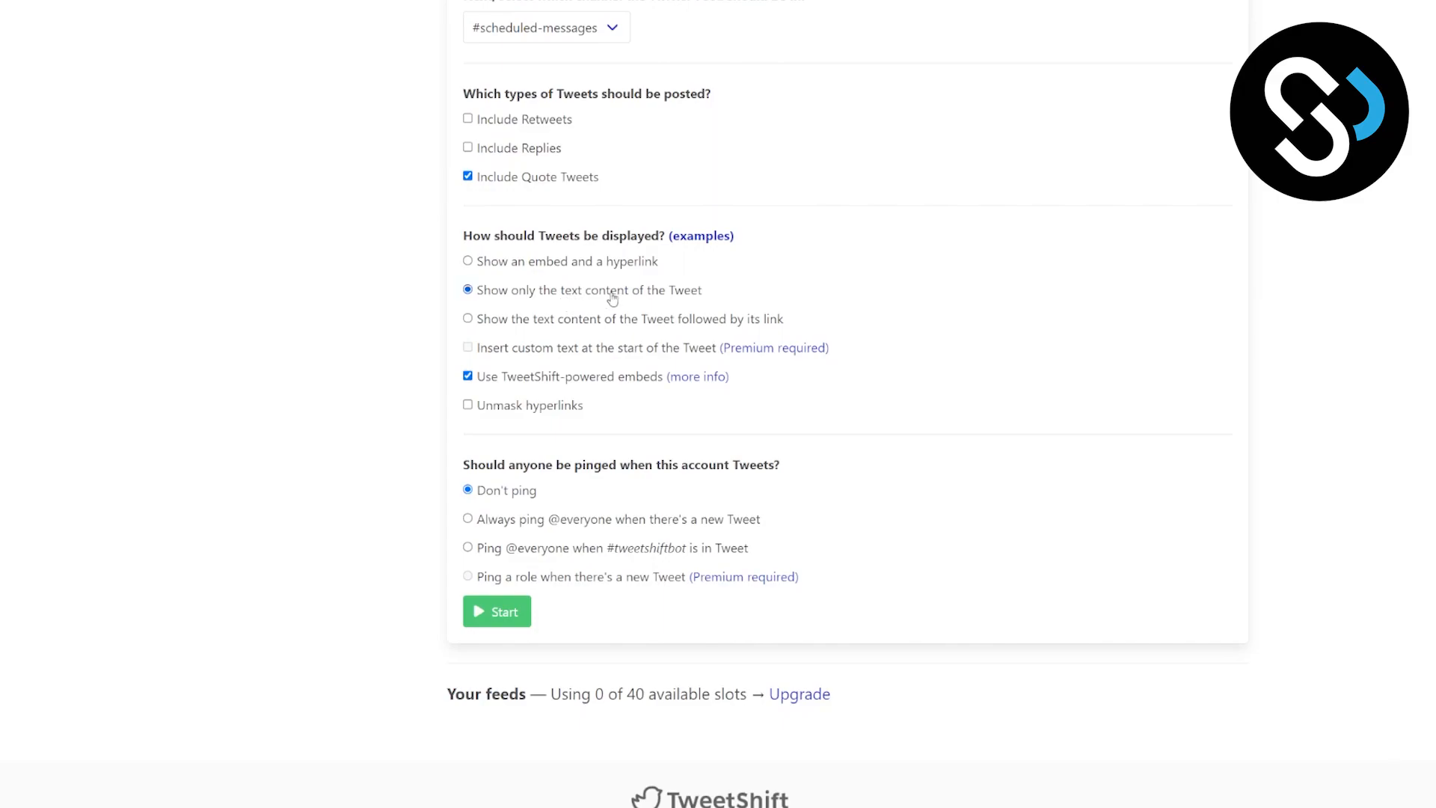
pyautogui.moveTo(671, 322)
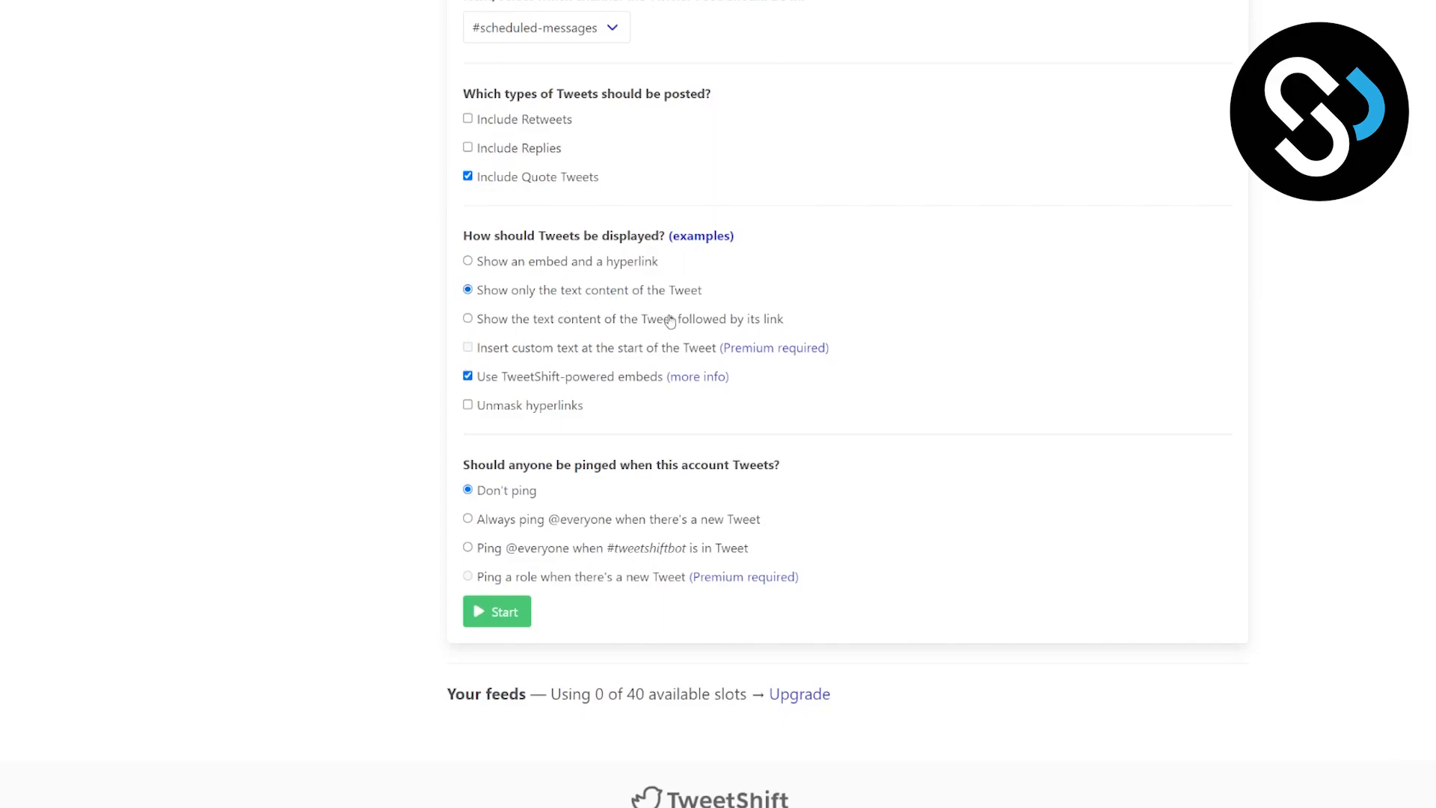
pyautogui.scroll(-3)
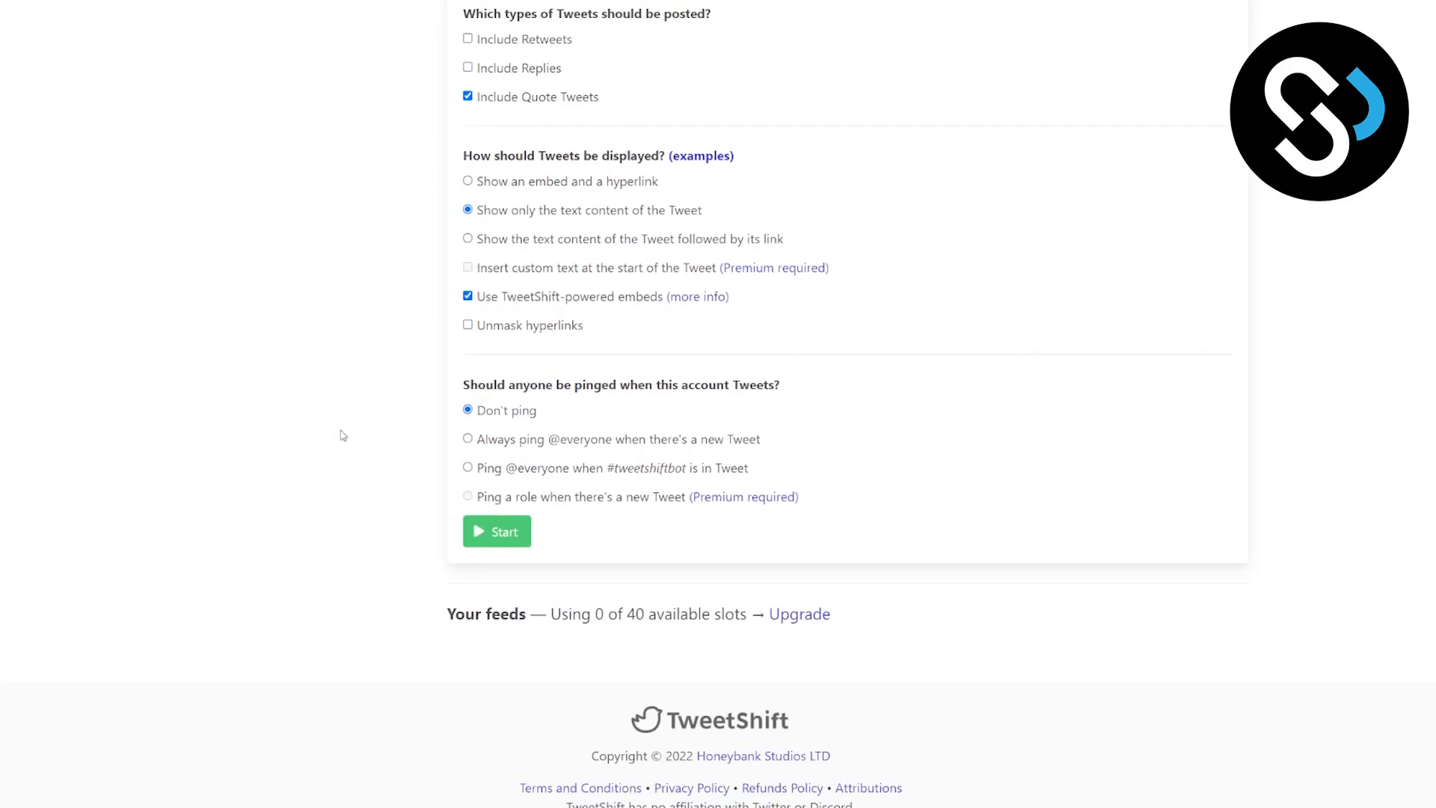
pyautogui.click(467, 438)
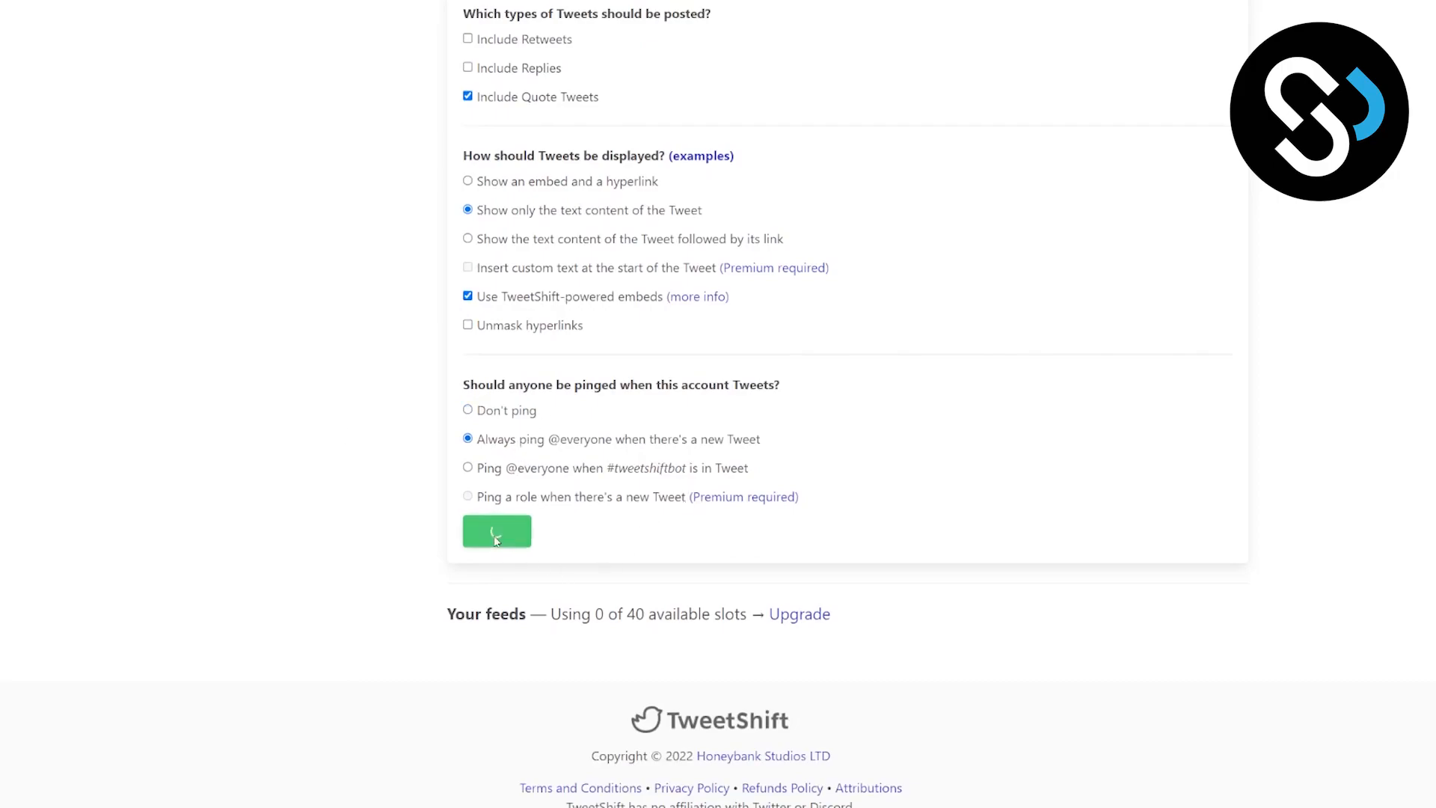
pyautogui.click(497, 531)
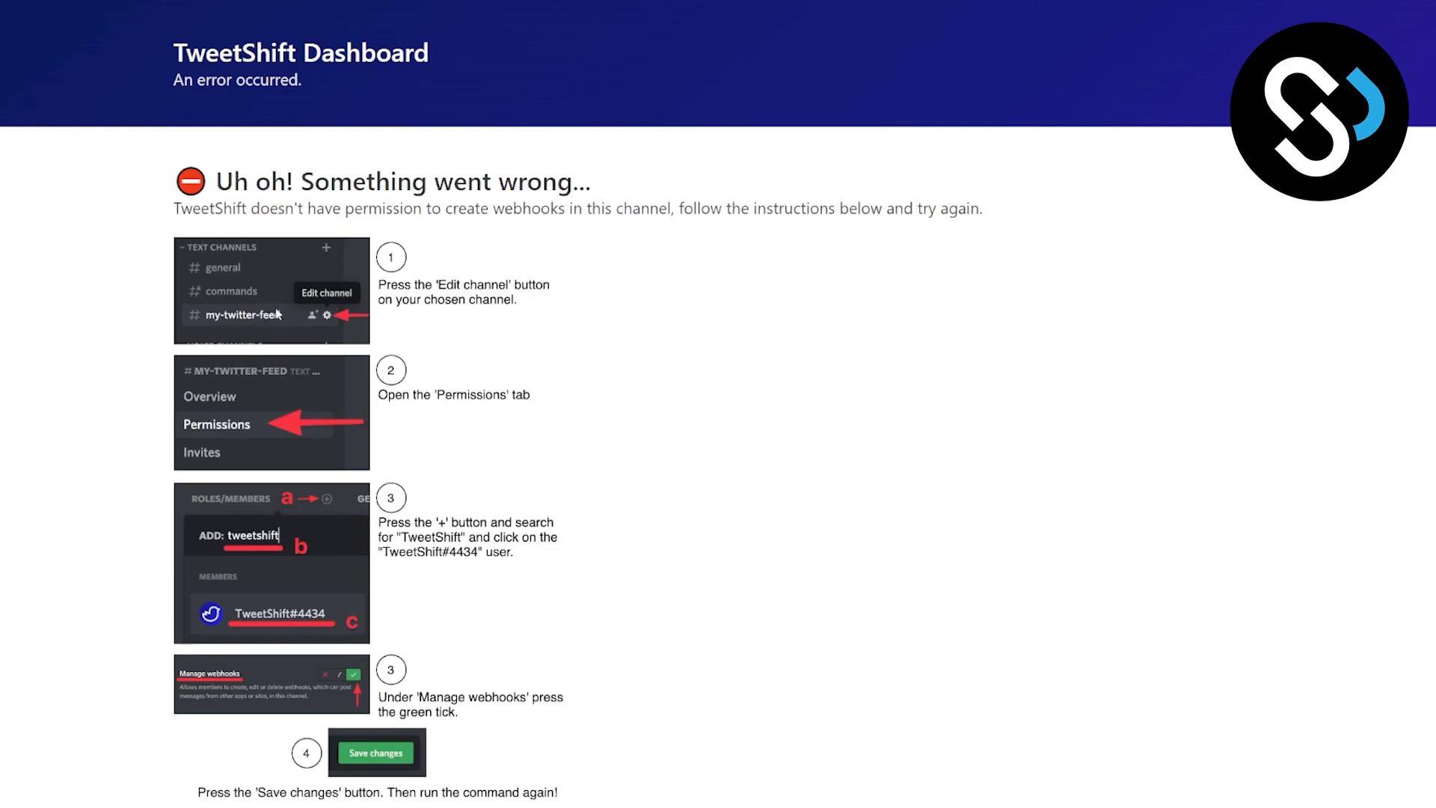
pyautogui.moveTo(344, 353)
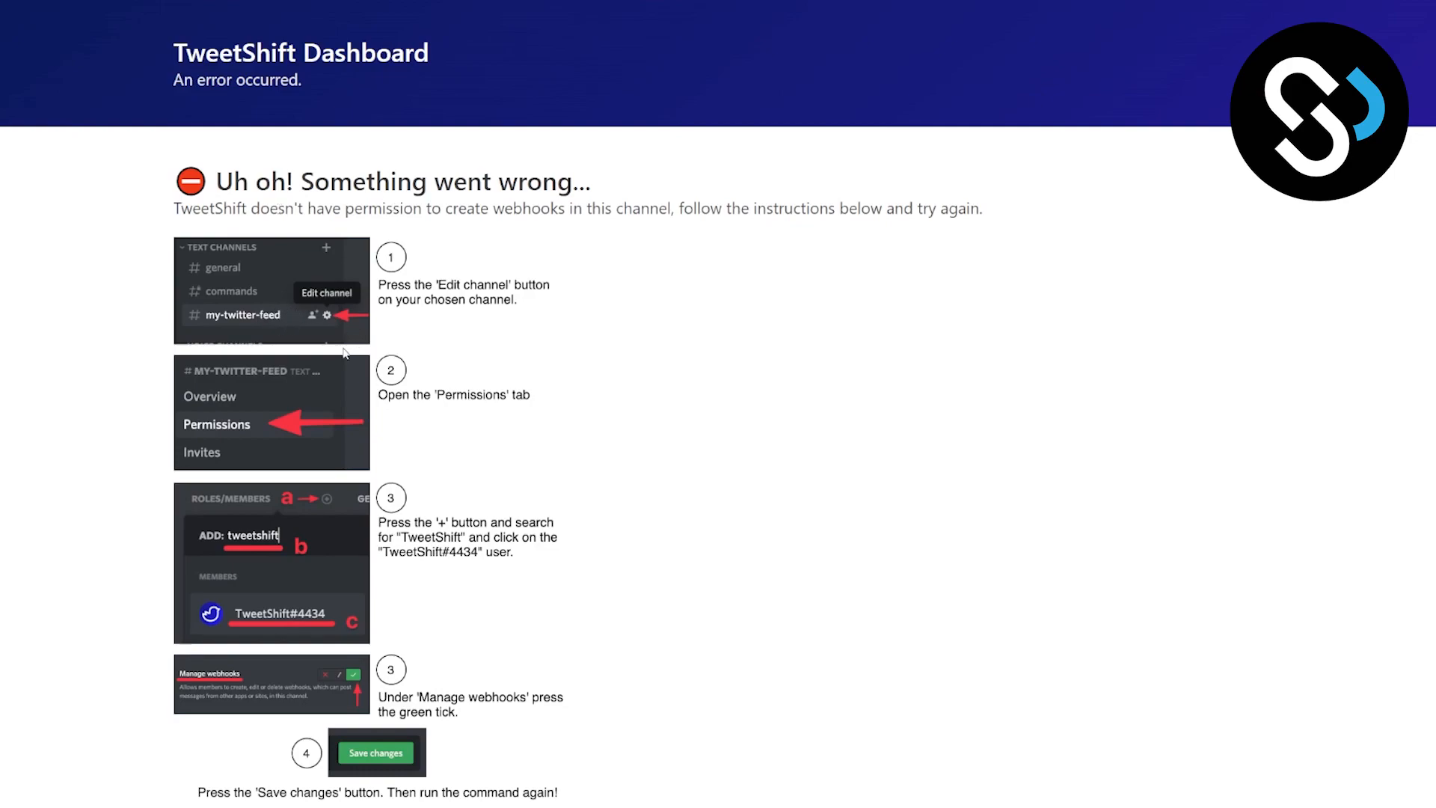
pyautogui.moveTo(273, 549)
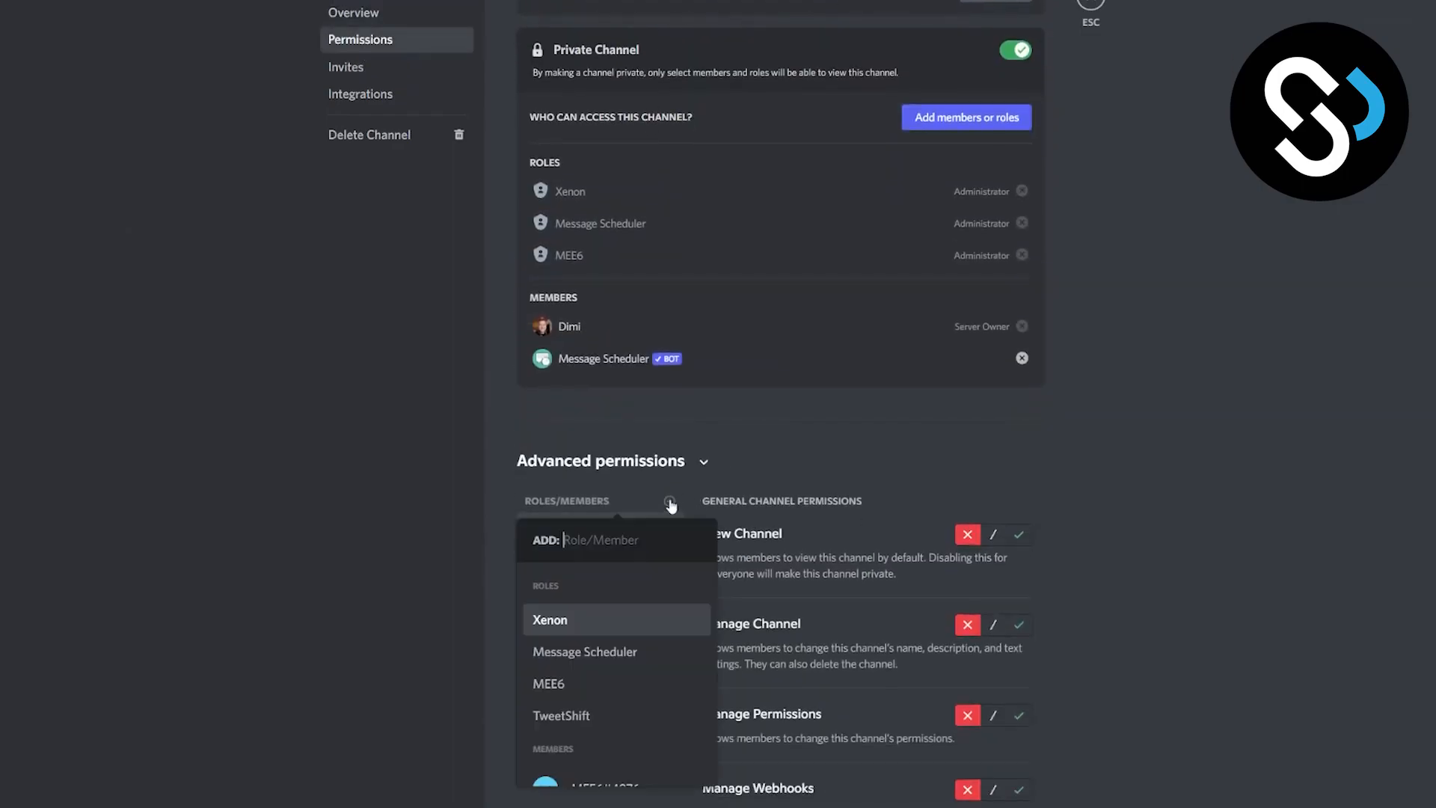
# - Add TweetShift#4434 to the channel's permissions with Manage Webhooks and the other green checks allowed
pyautogui.write('tw')
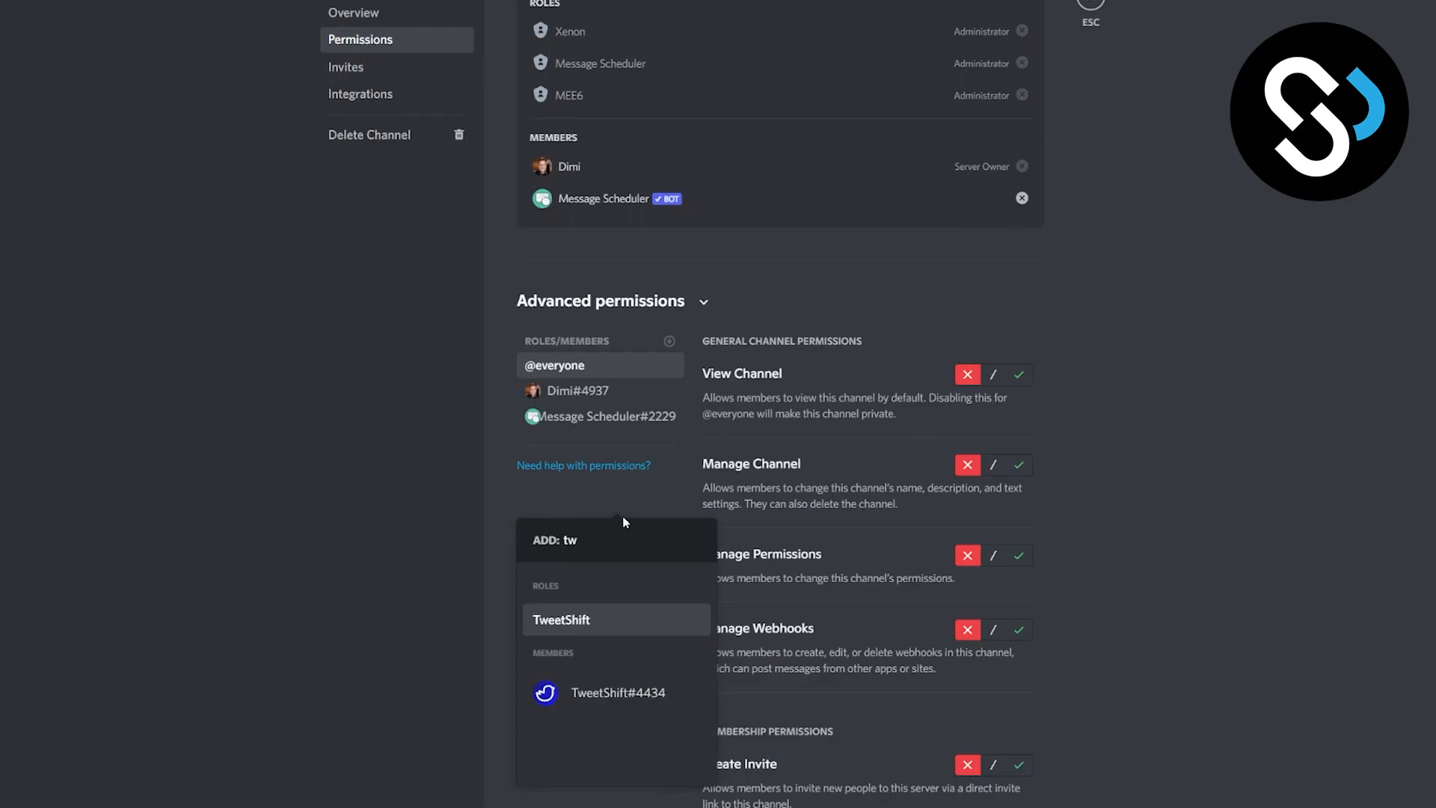
pyautogui.click(616, 693)
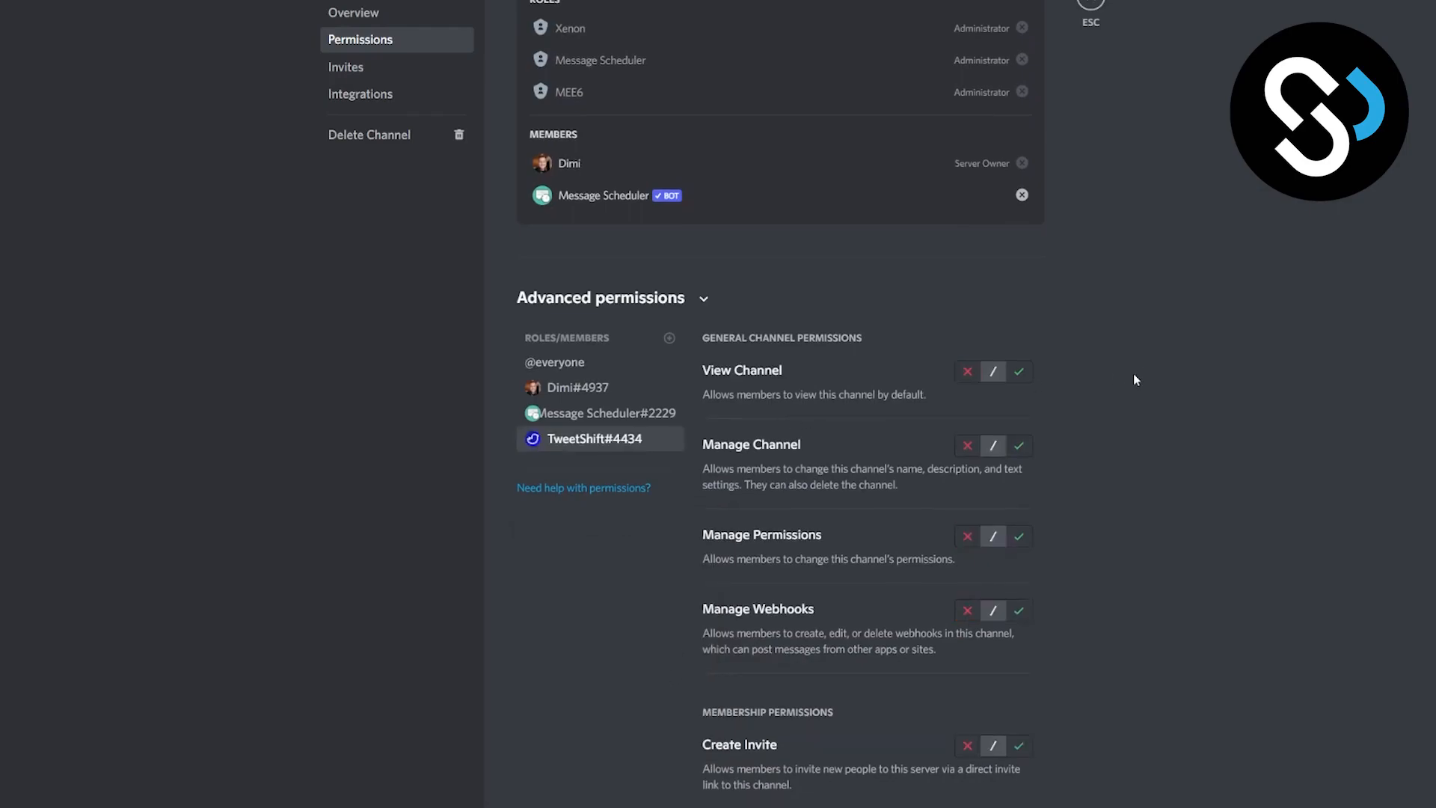
pyautogui.scroll(-3)
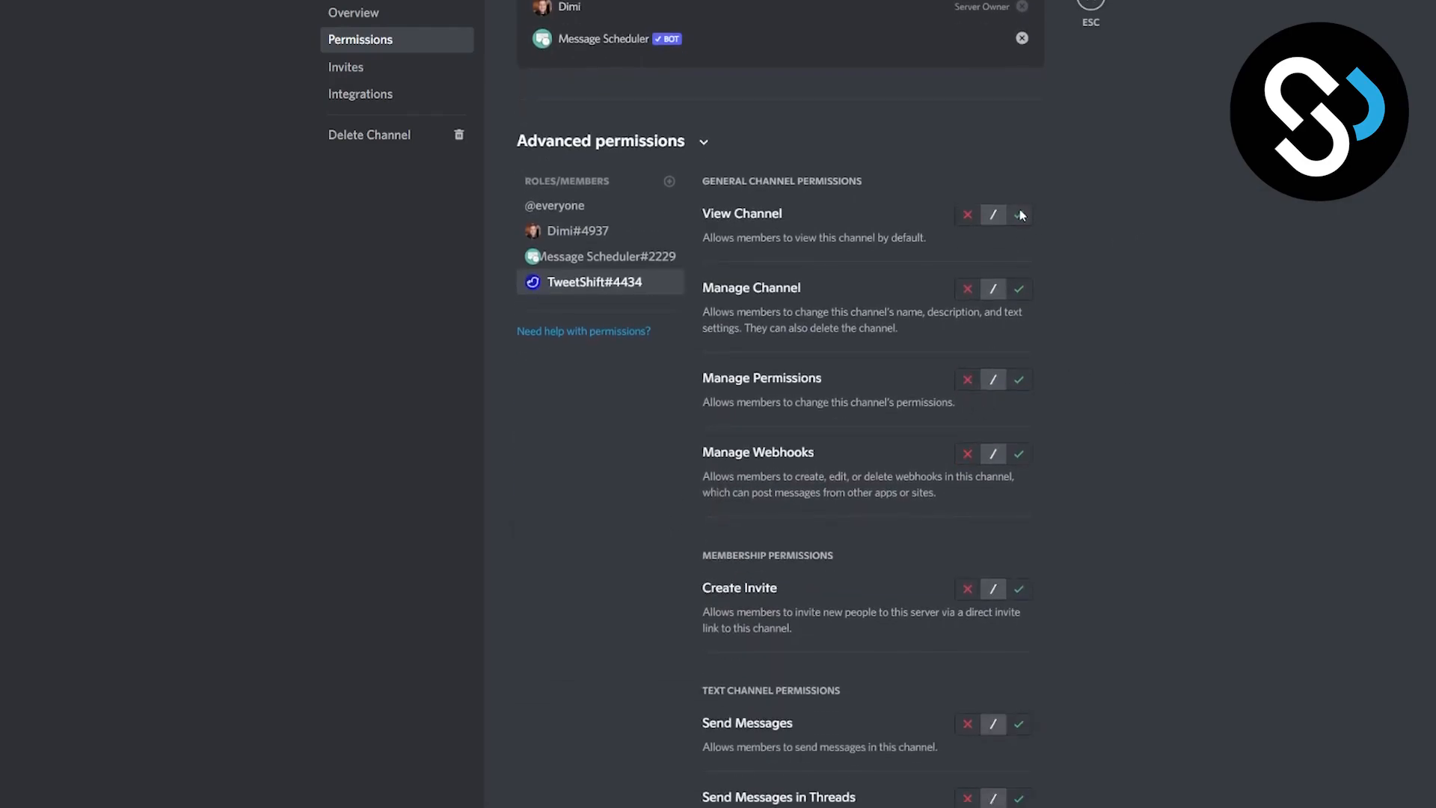
pyautogui.click(1018, 214)
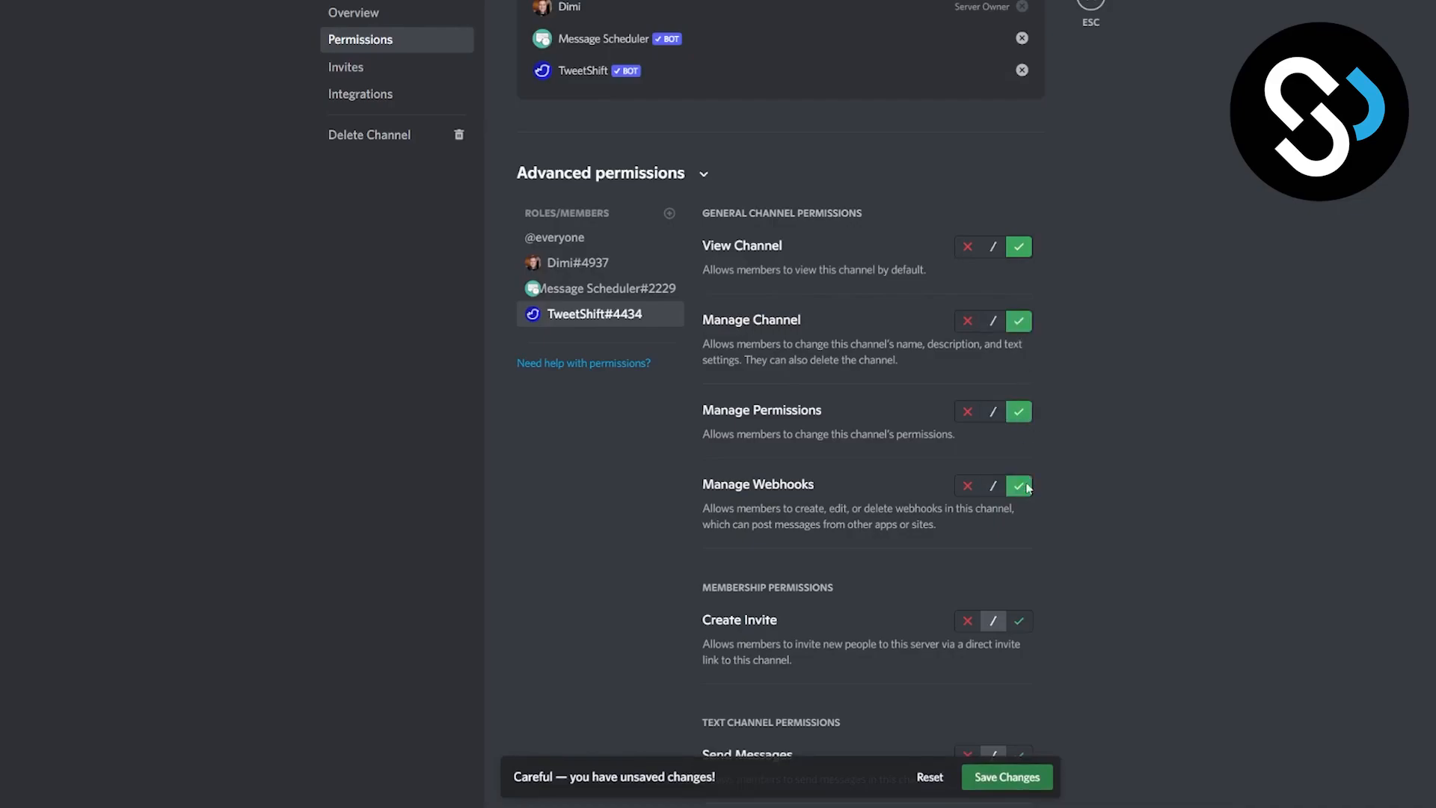
pyautogui.scroll(-3)
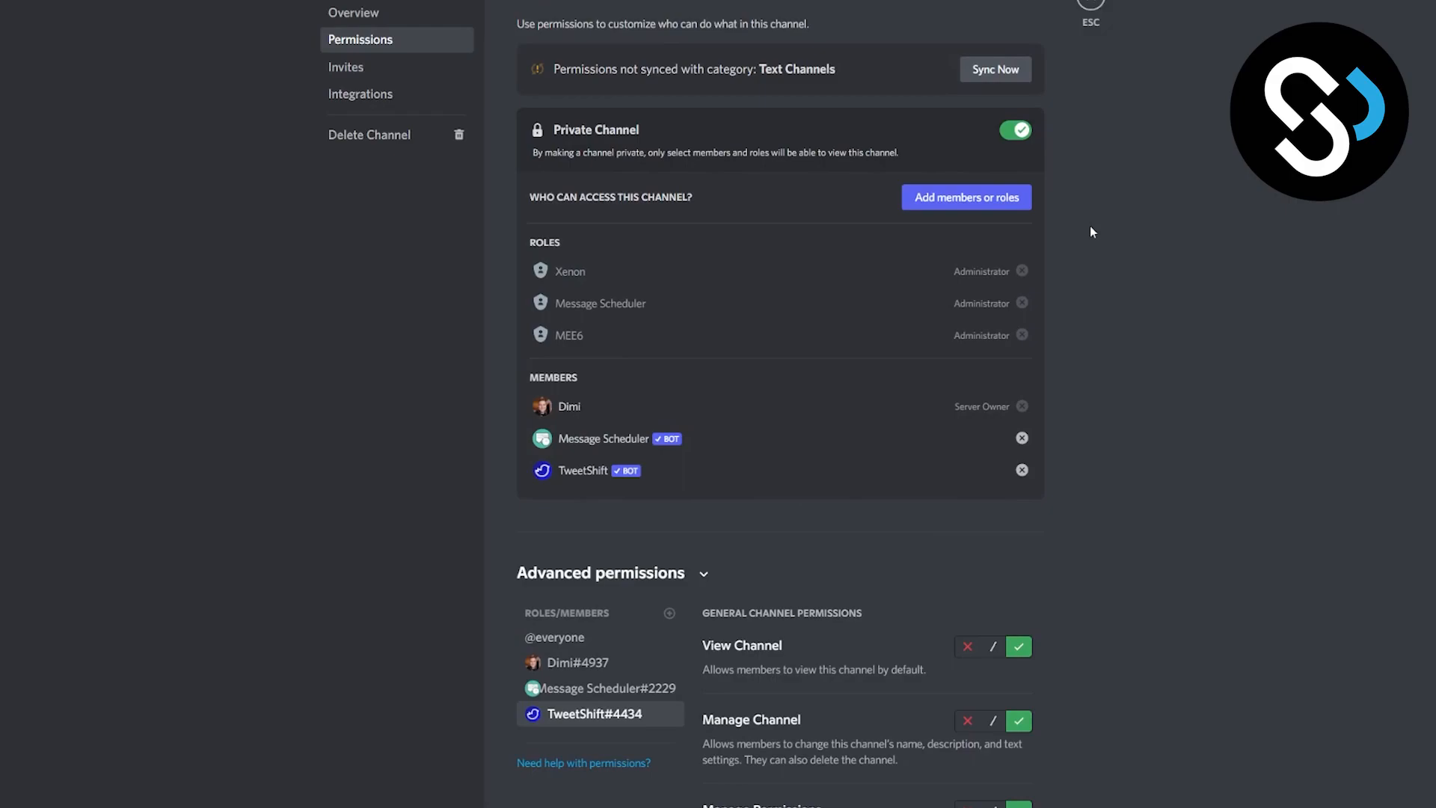
pyautogui.moveTo(1077, 187)
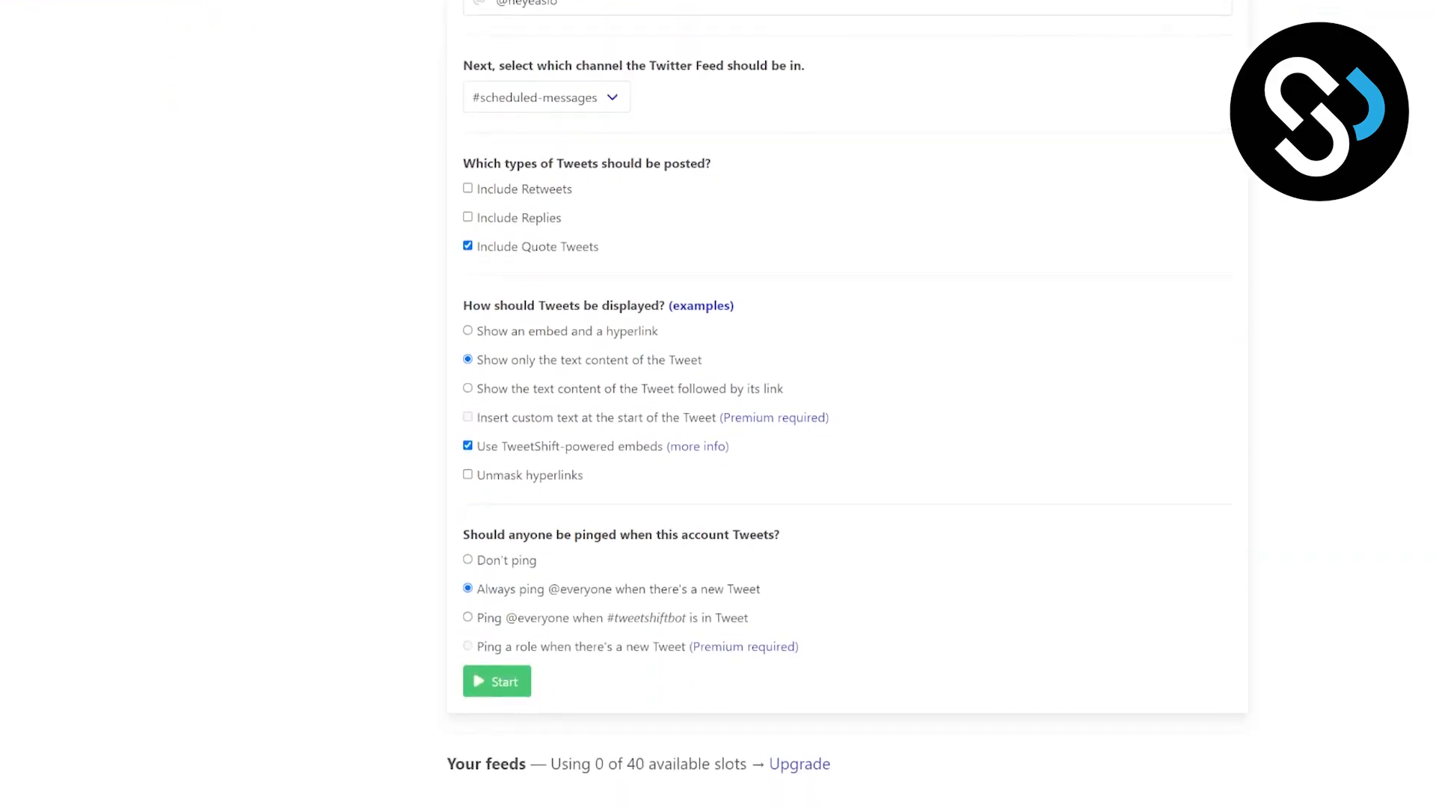
pyautogui.click(497, 681)
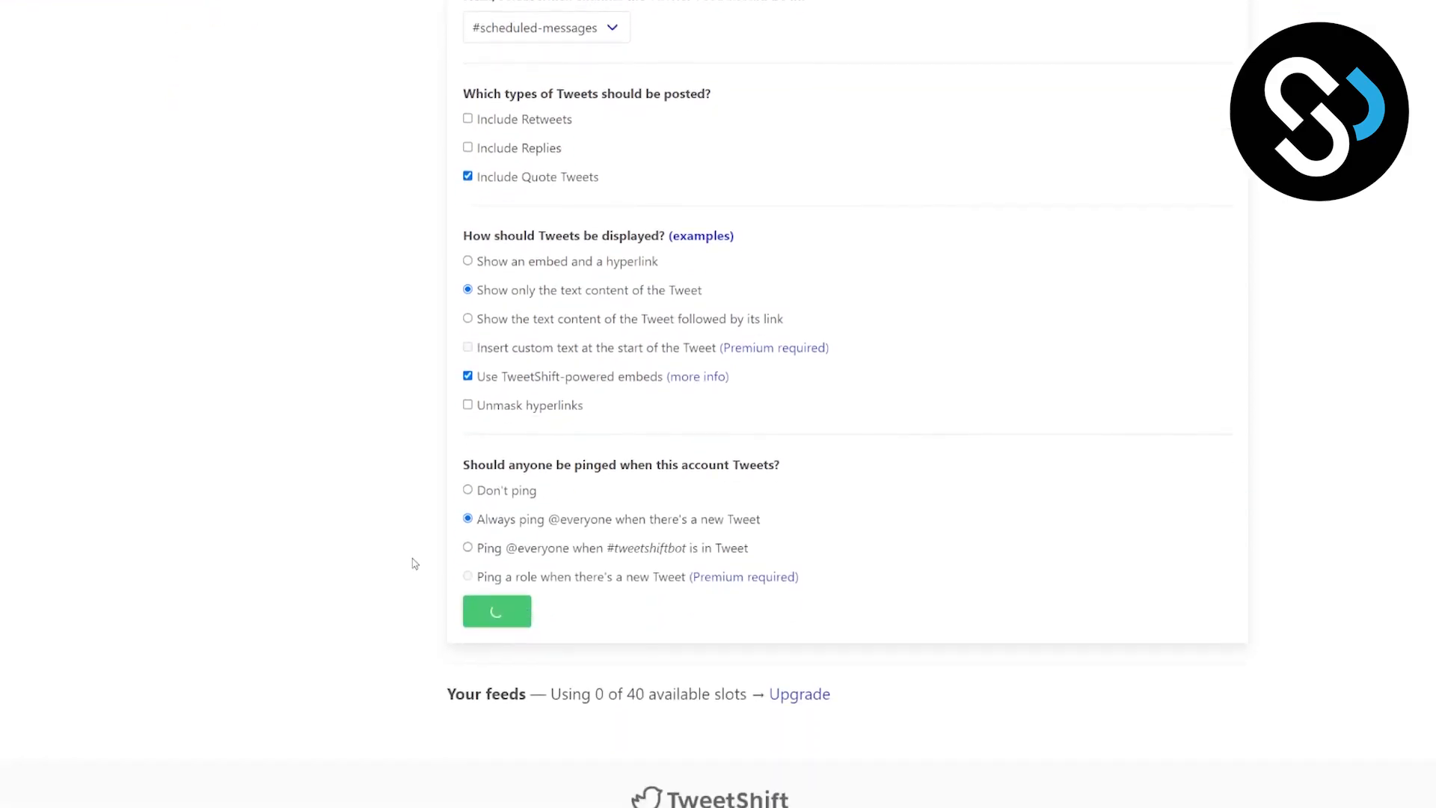
pyautogui.click(495, 611)
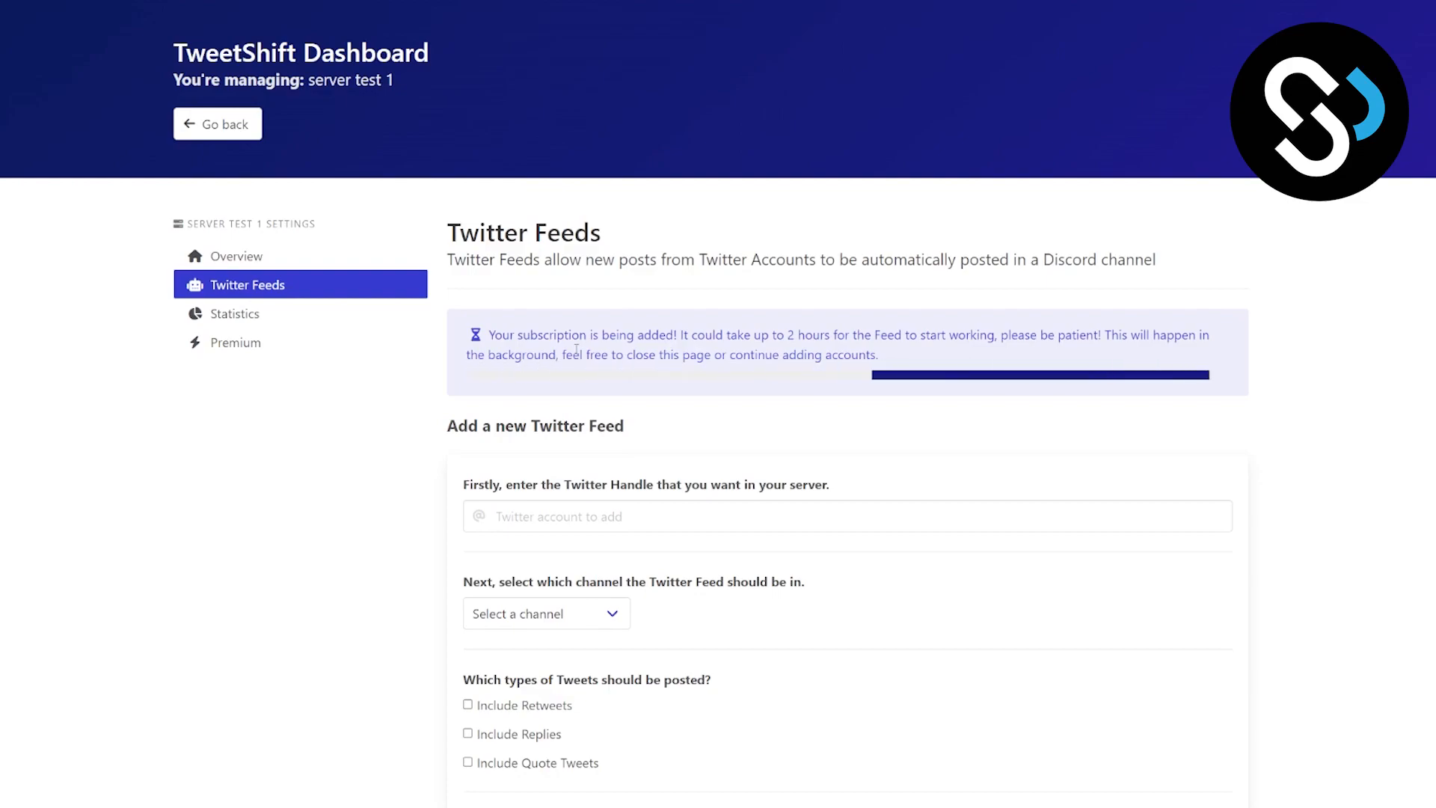
pyautogui.scroll(-3)
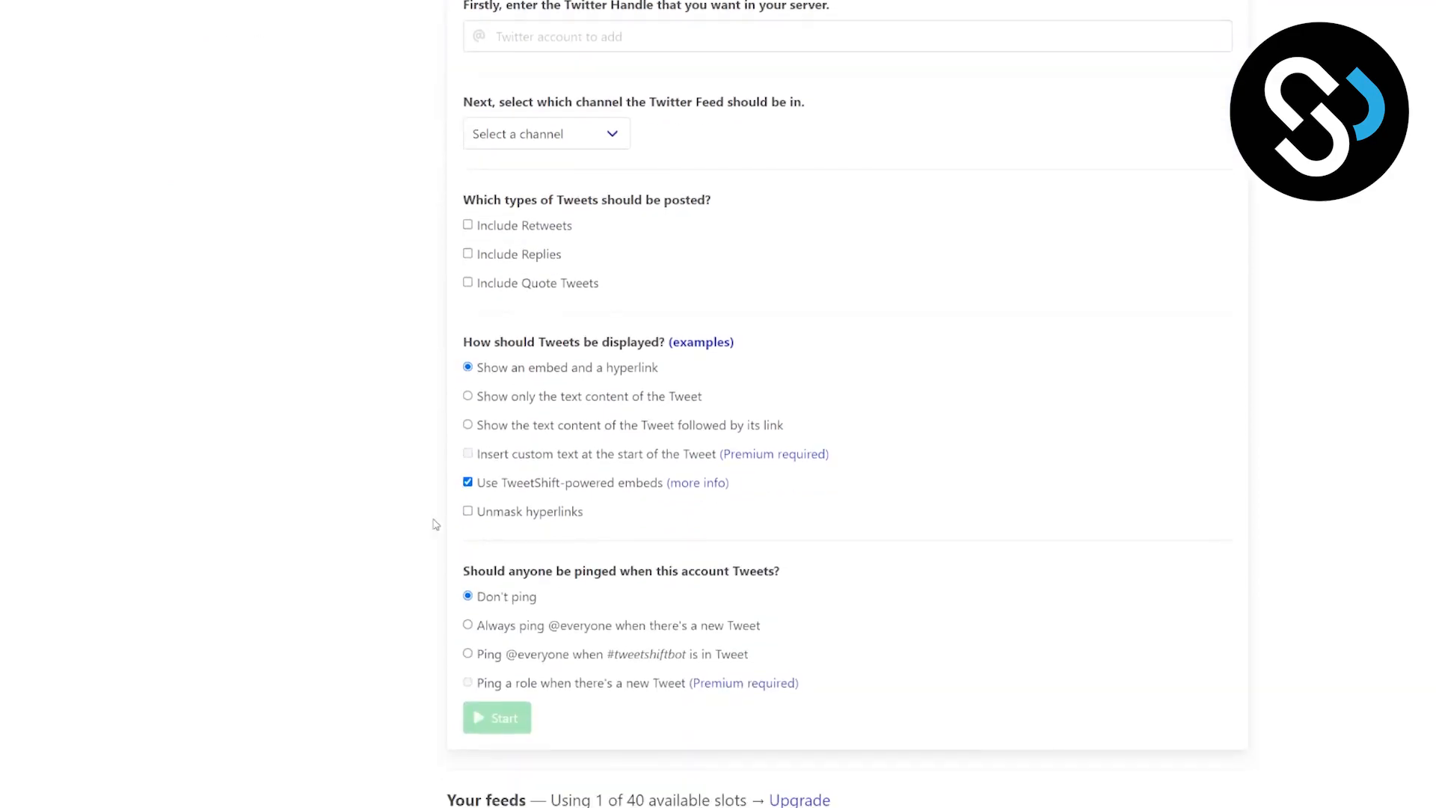
pyautogui.scroll(-3)
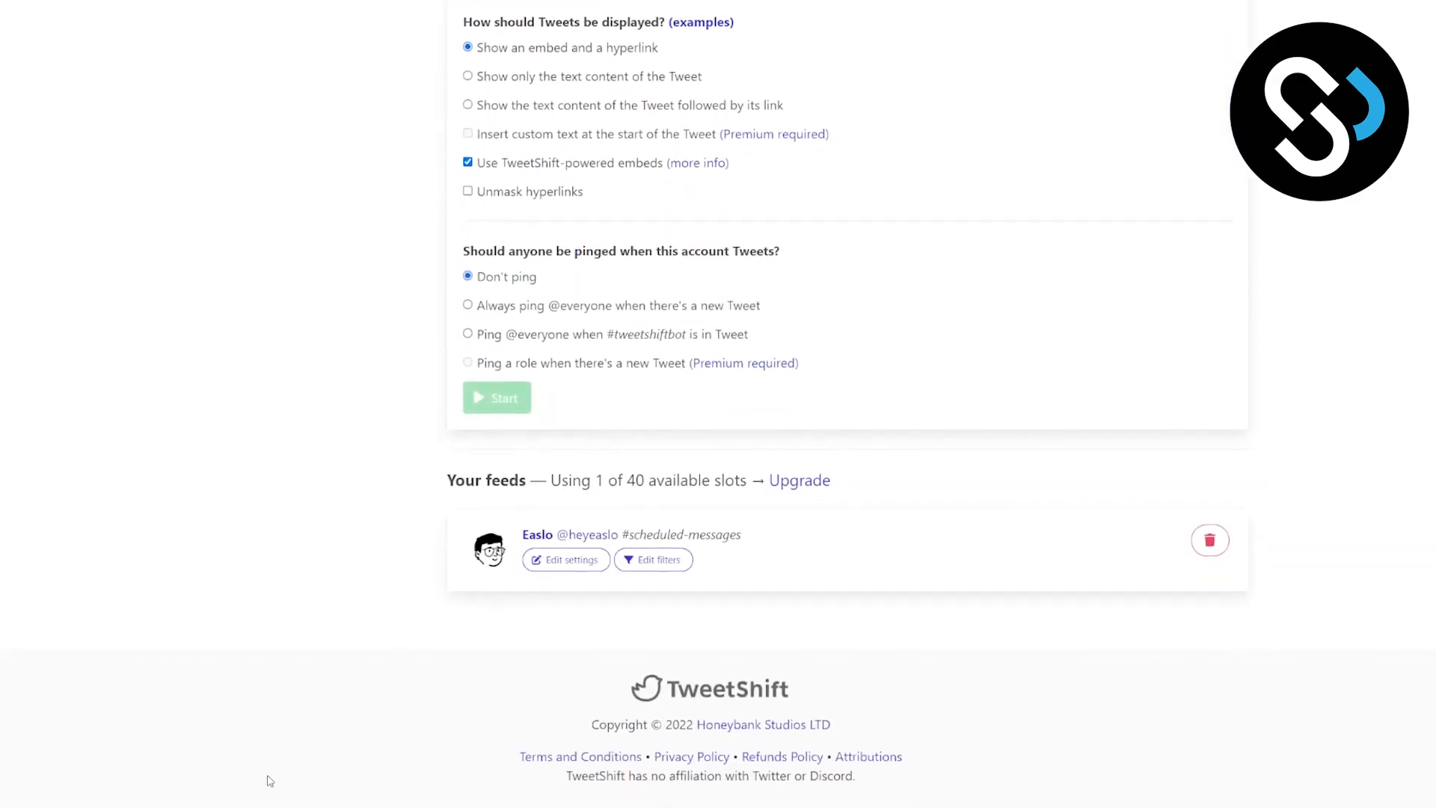
pyautogui.moveTo(358, 658)
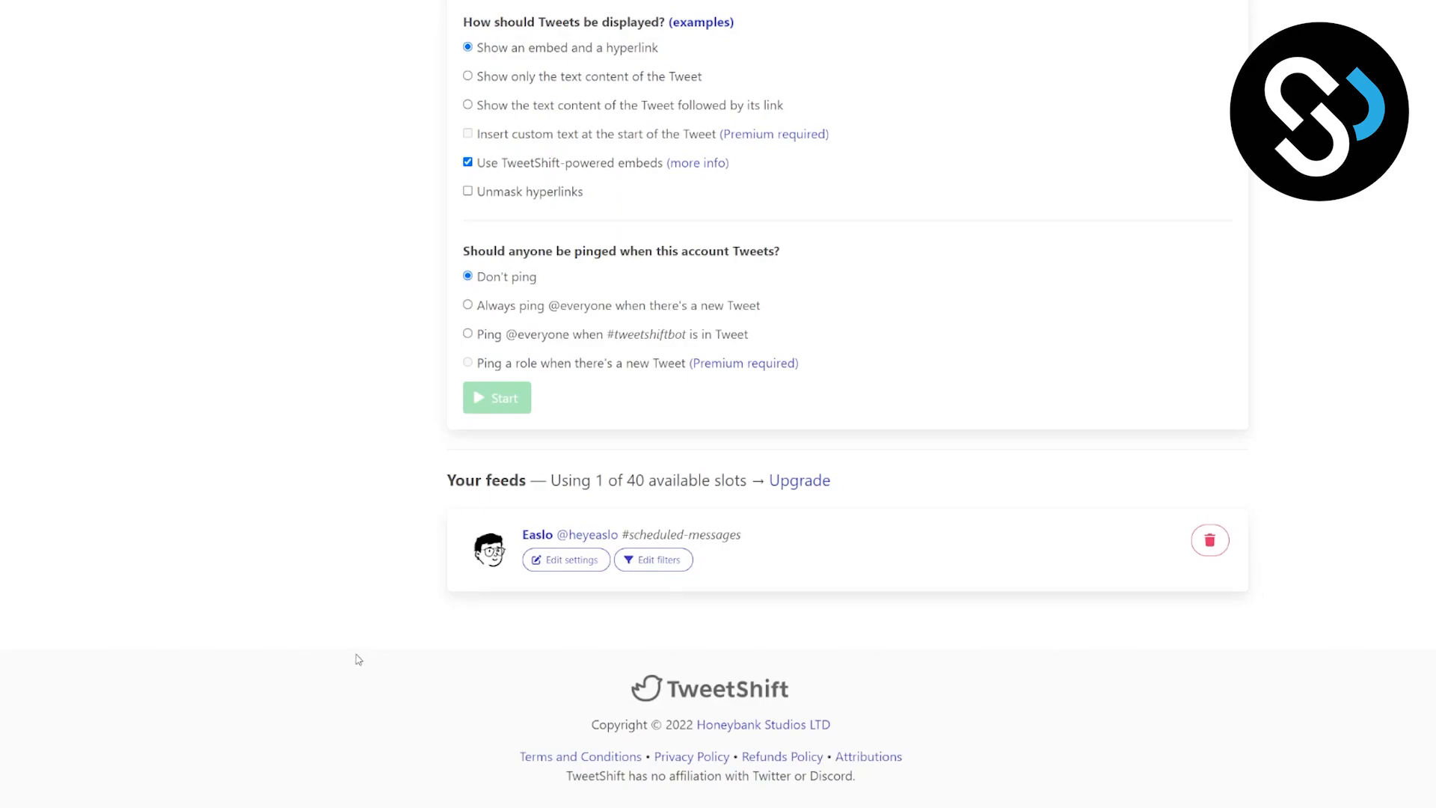
pyautogui.click(497, 398)
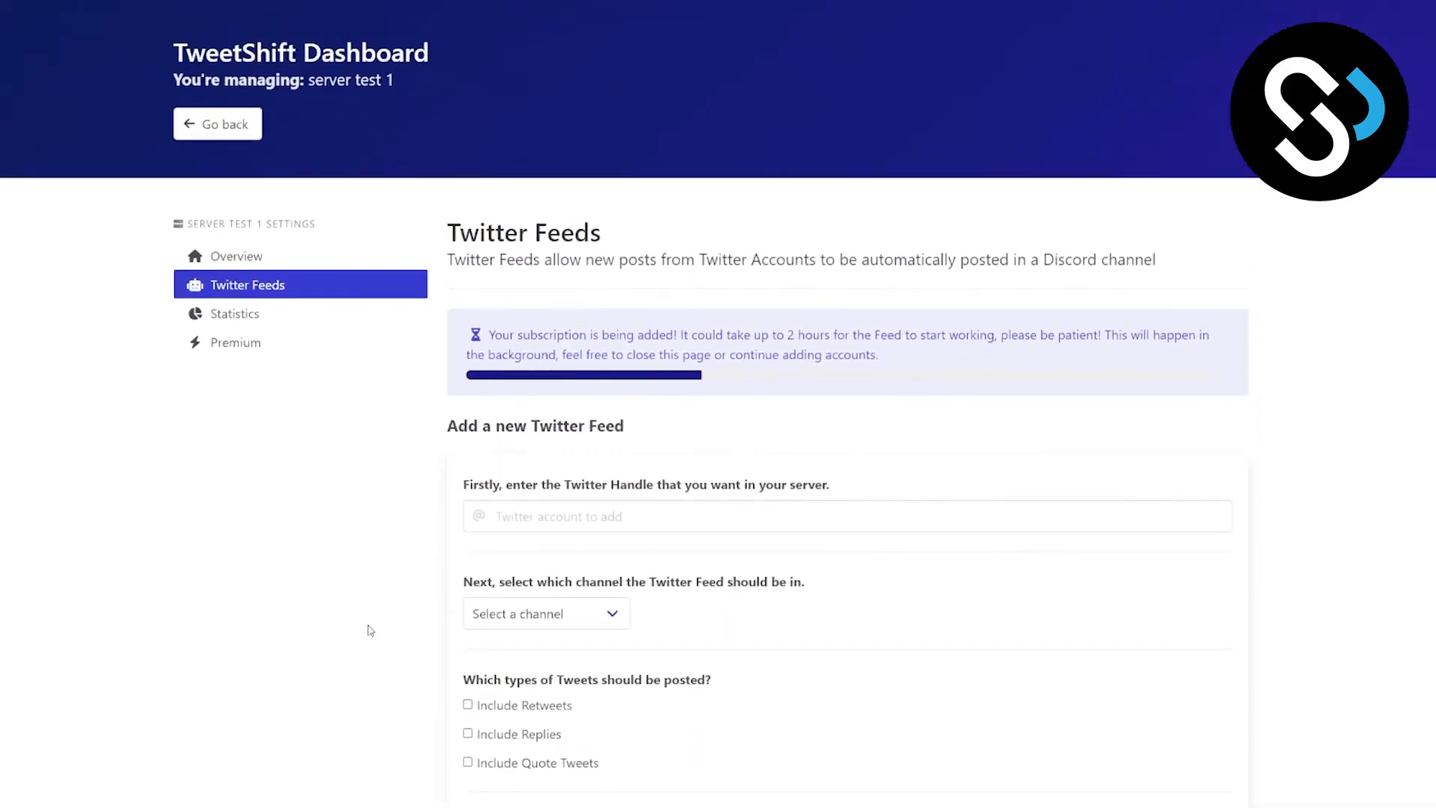